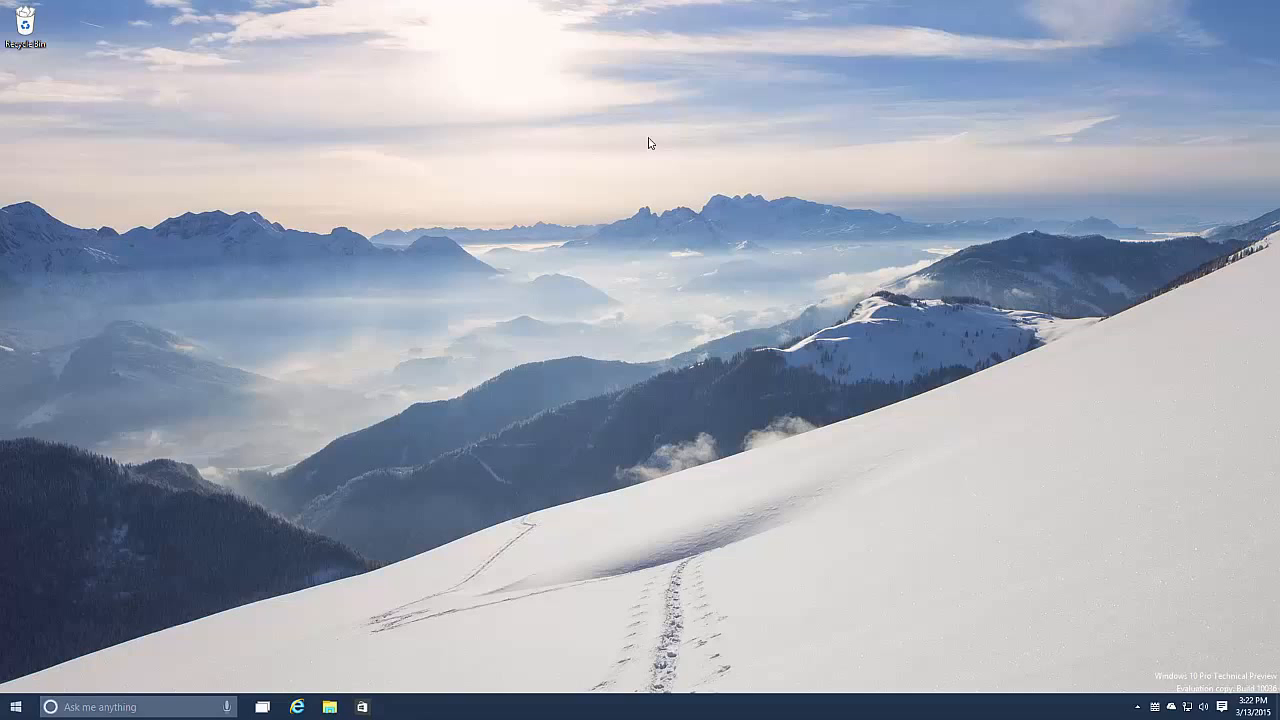
- Bring up the Start menu with its most-used apps list and live tiles
left_click(12, 706)
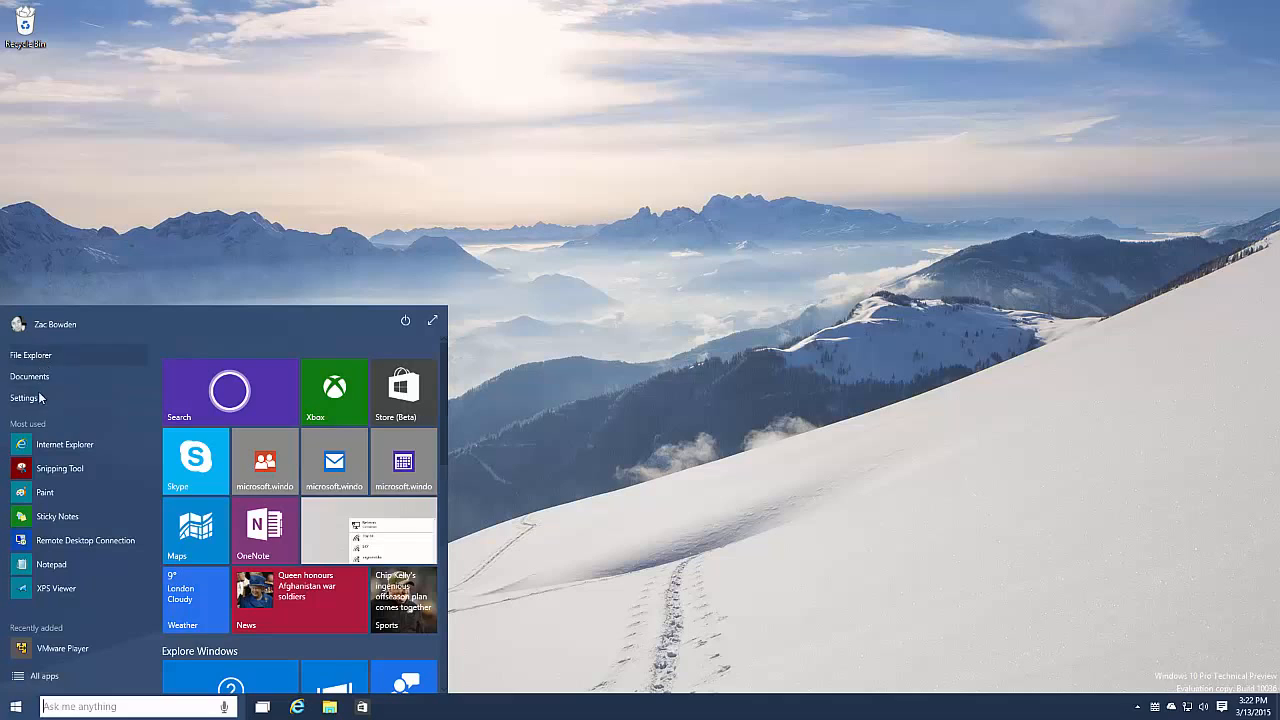
mouse_move(28, 456)
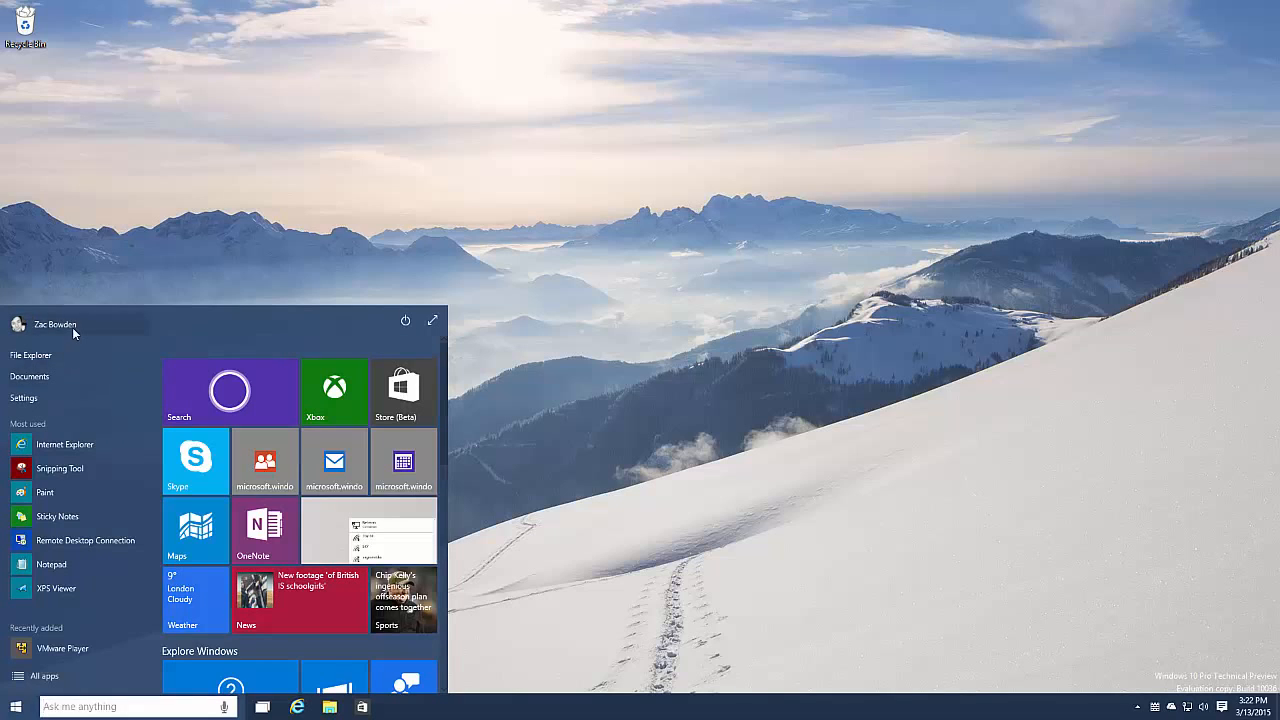
mouse_move(100, 400)
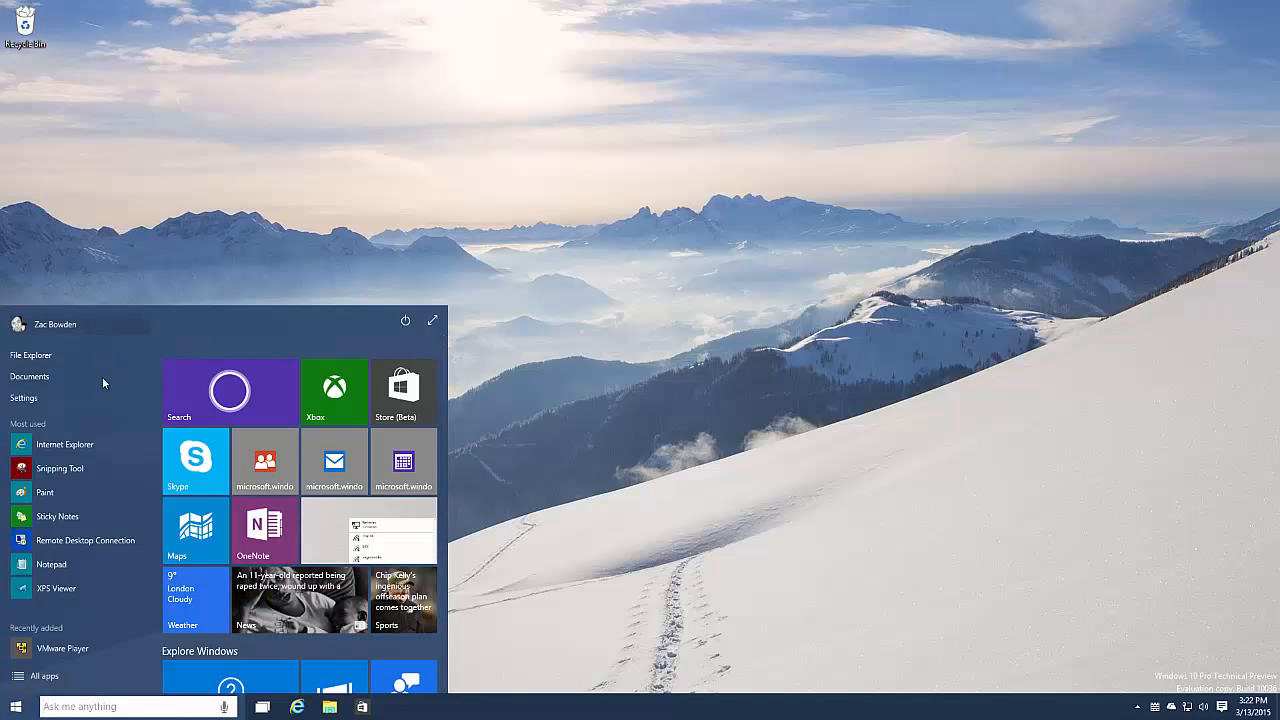
mouse_move(4, 470)
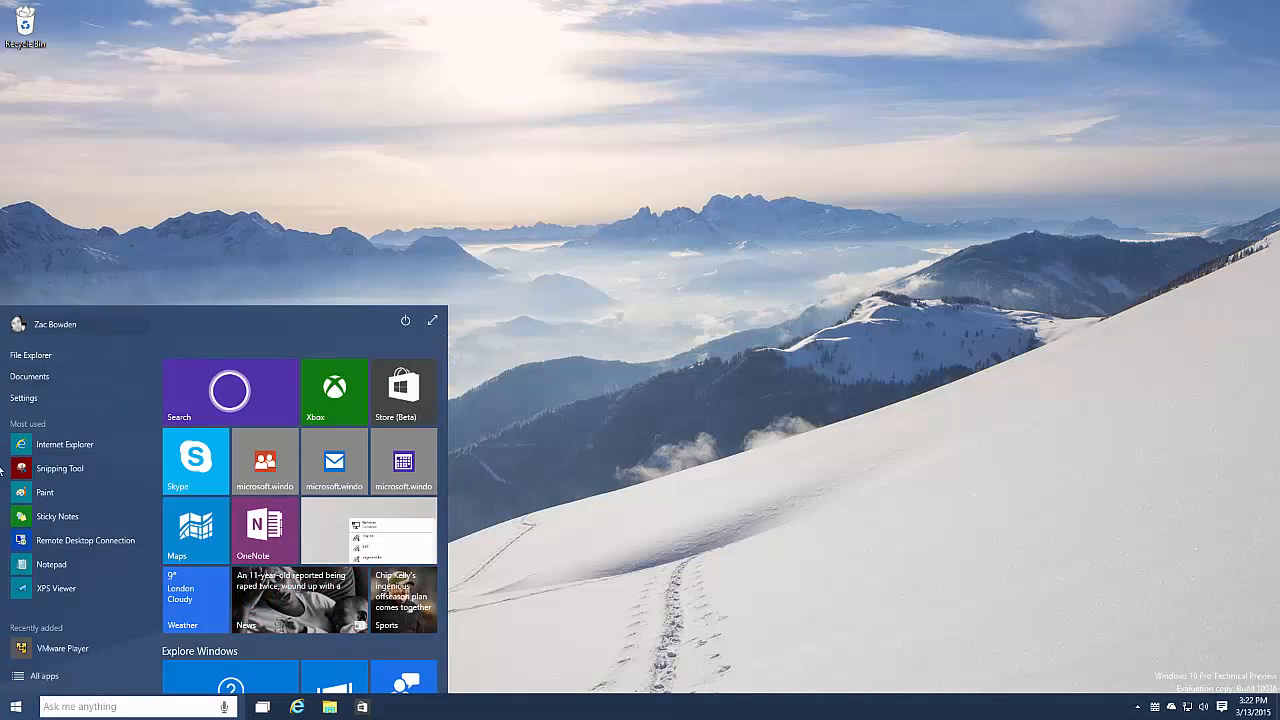
mouse_move(444, 276)
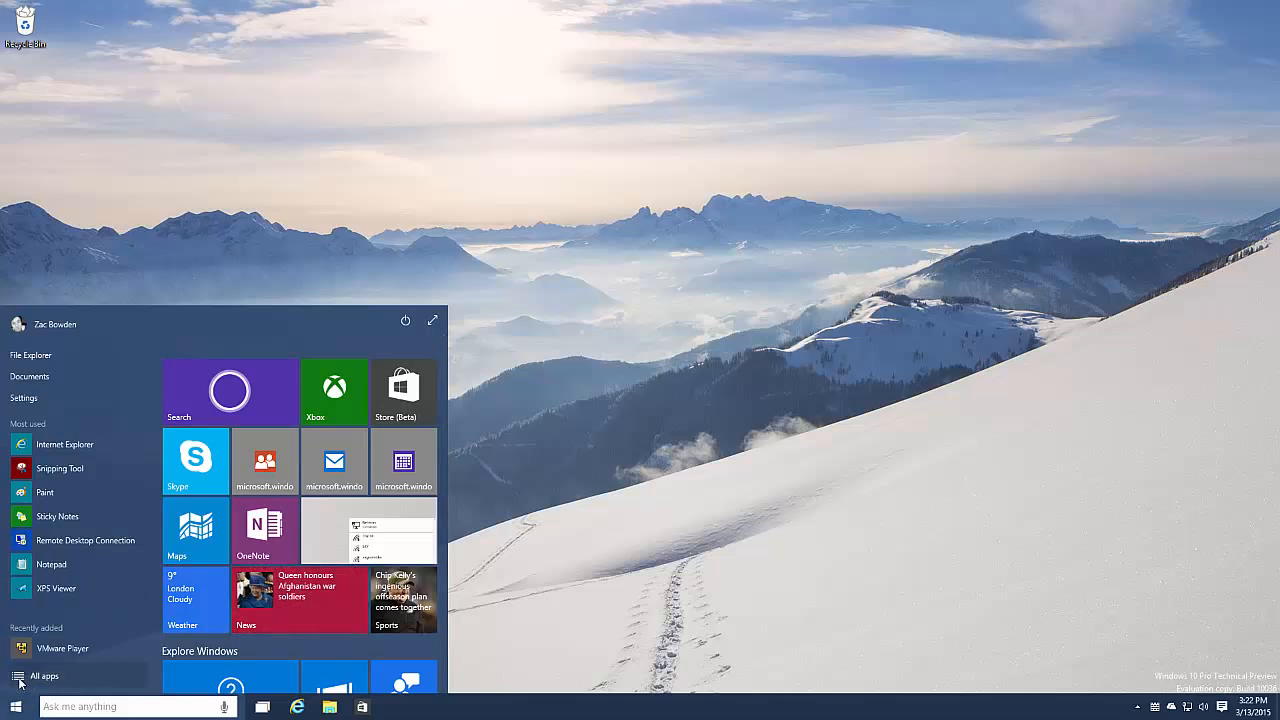
- Browse the alphabetical All apps list and expand the Windows Accessories folder
left_click(48, 676)
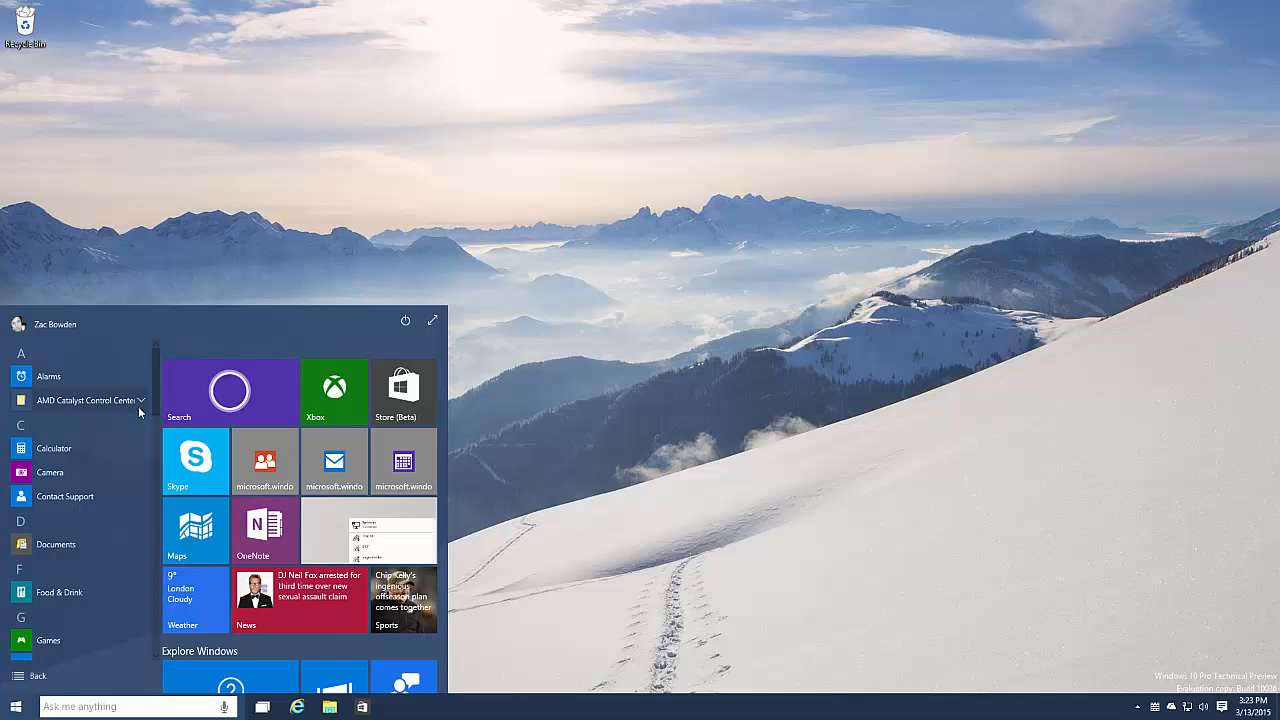
mouse_move(56, 448)
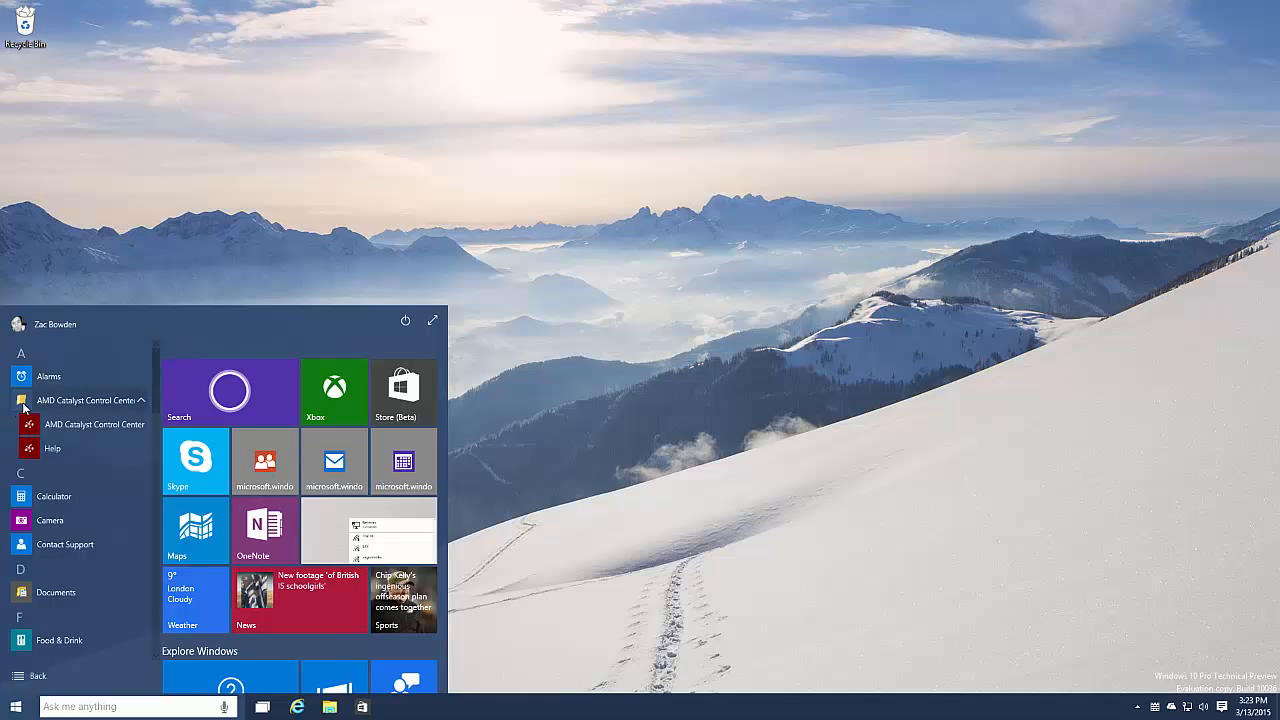
scroll("down", 3)
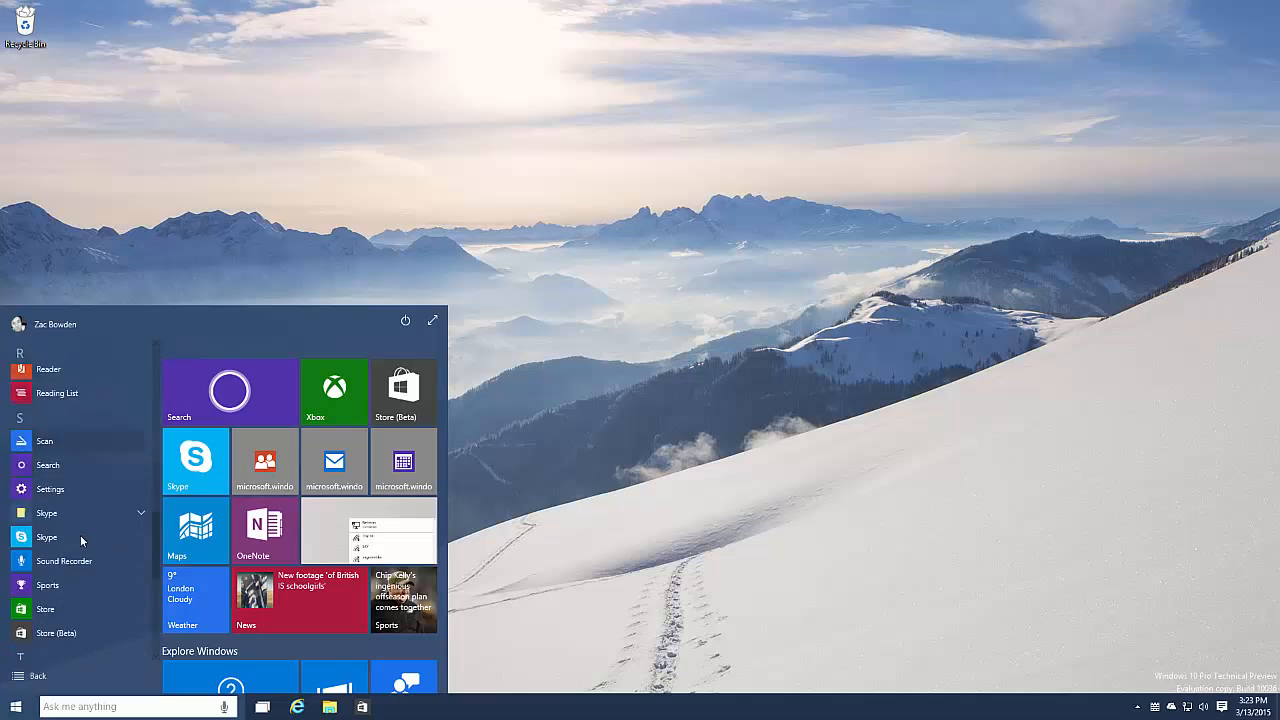
scroll("down", 3)
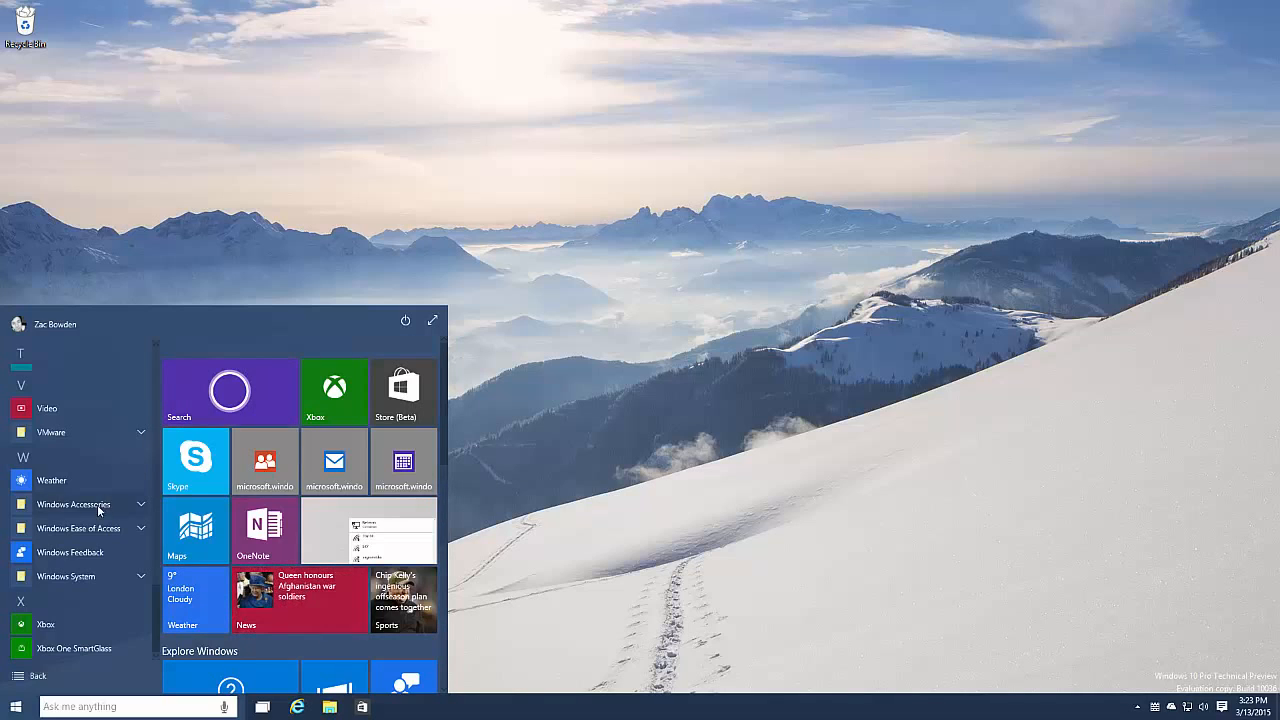
left_click(72, 504)
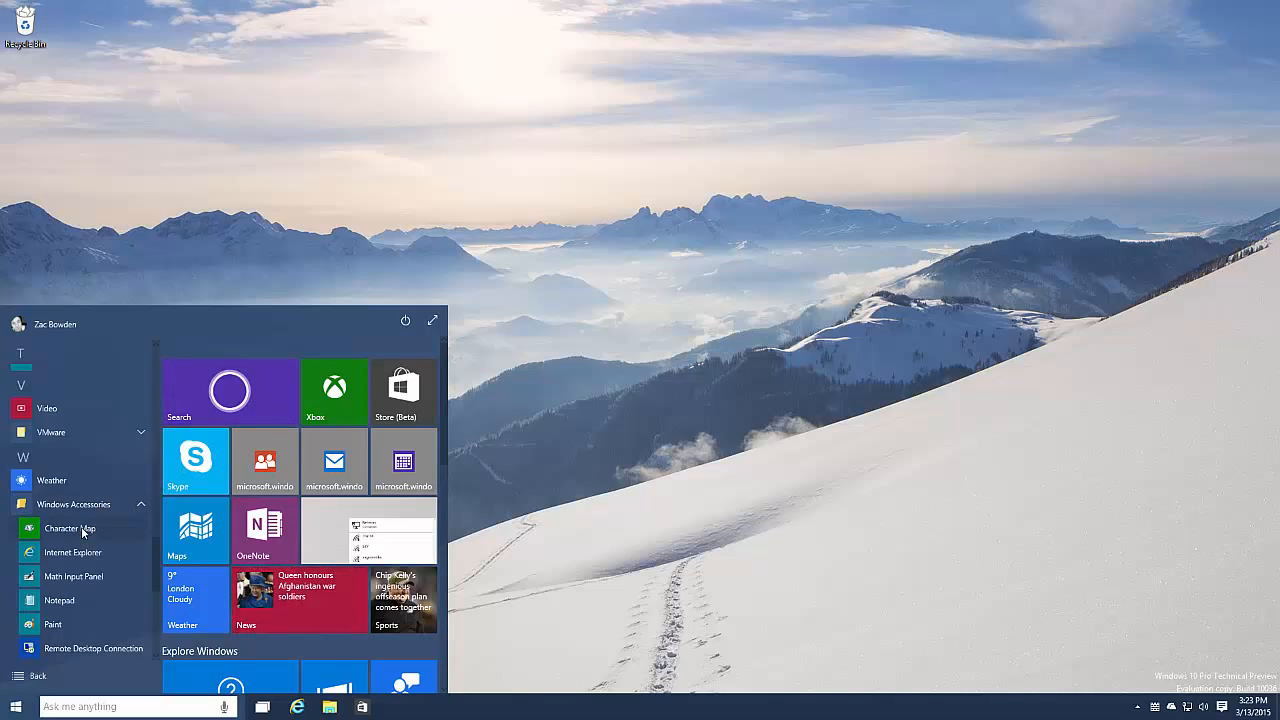
mouse_move(484, 324)
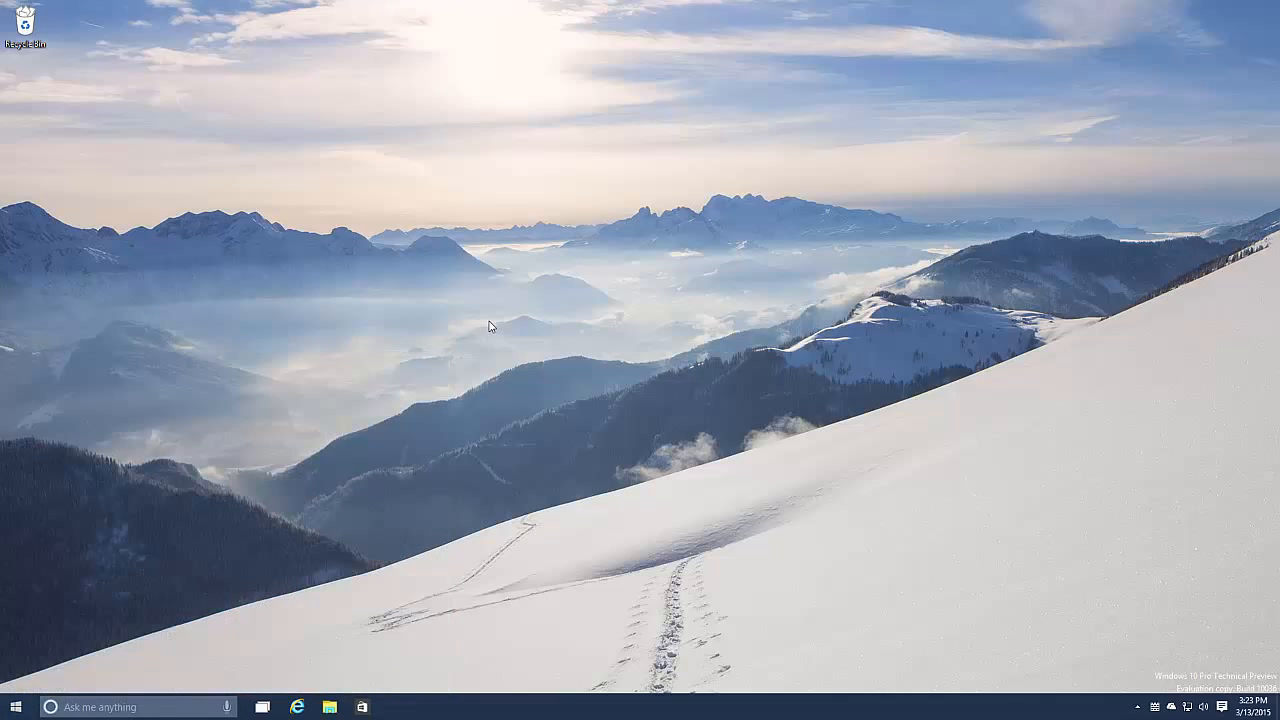
mouse_move(352, 642)
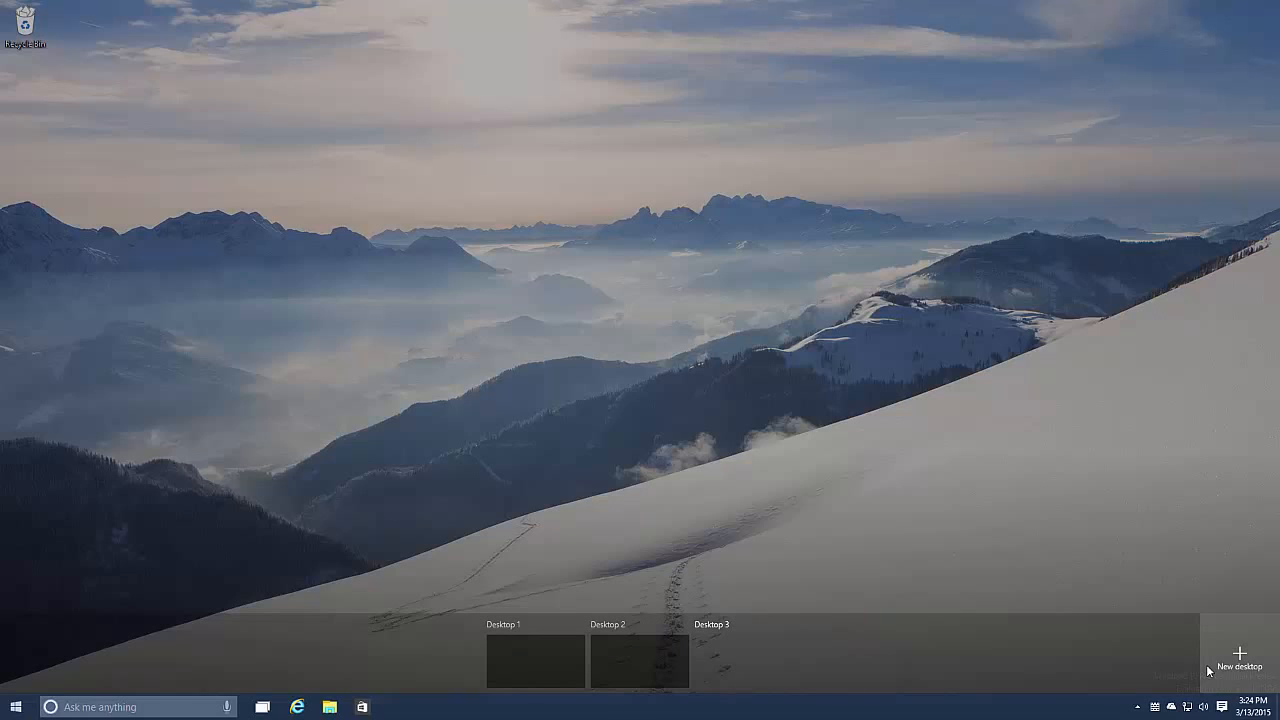
mouse_move(648, 588)
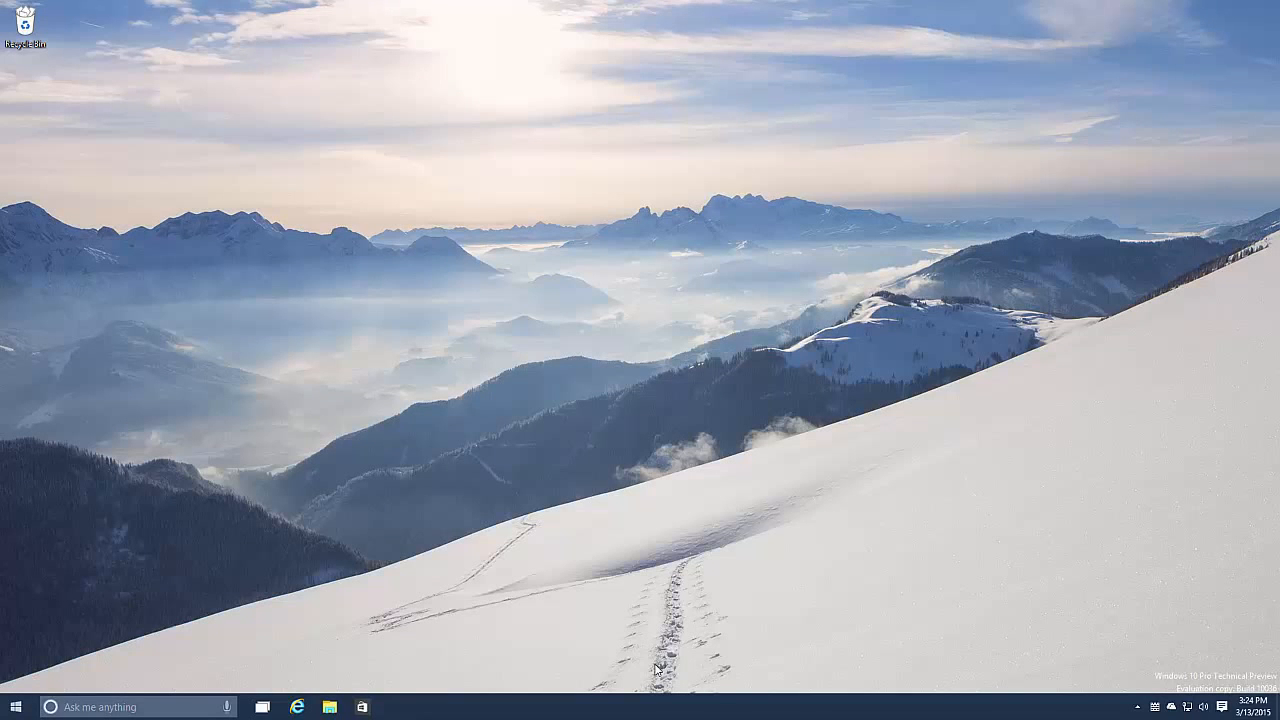
left_click(328, 708)
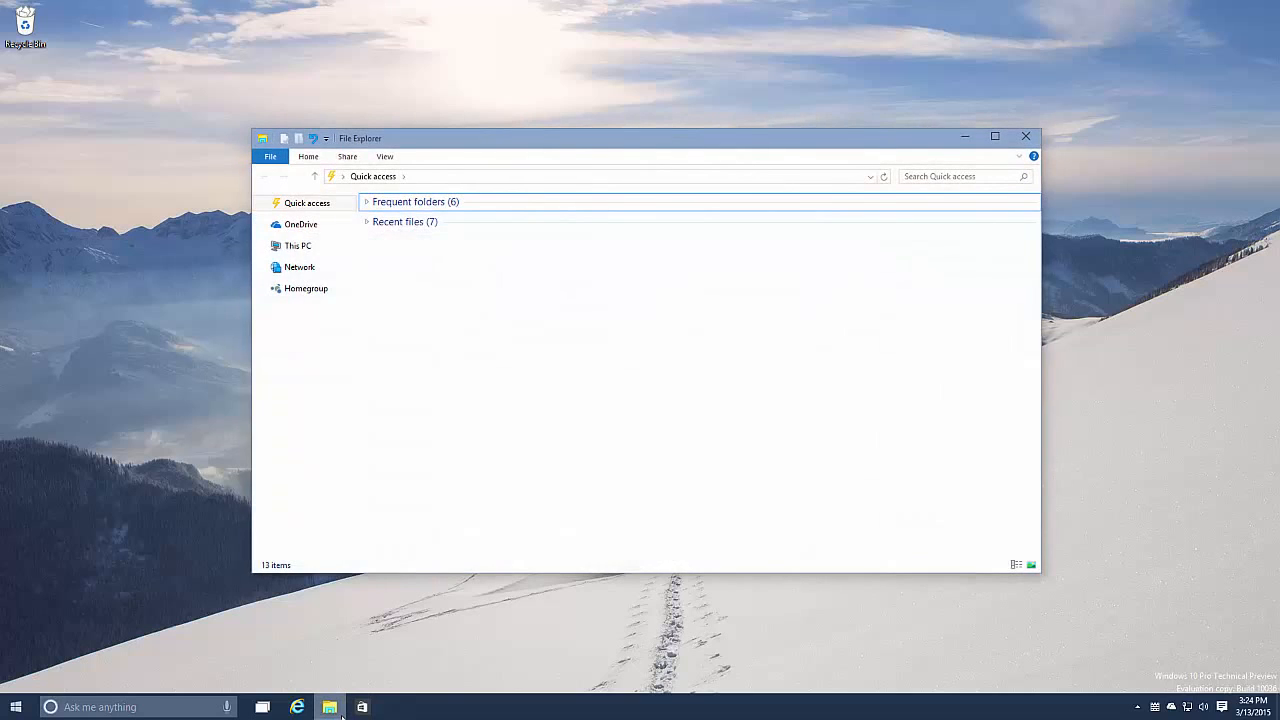
left_click(262, 708)
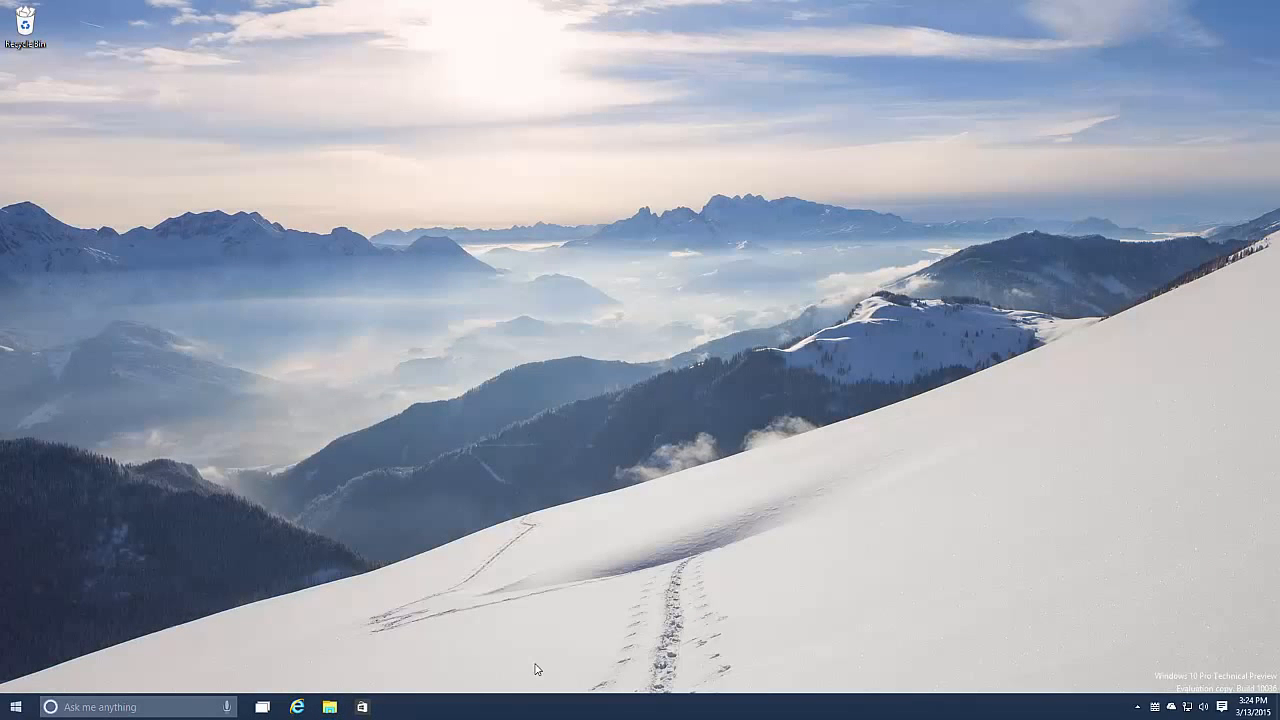
mouse_move(330, 708)
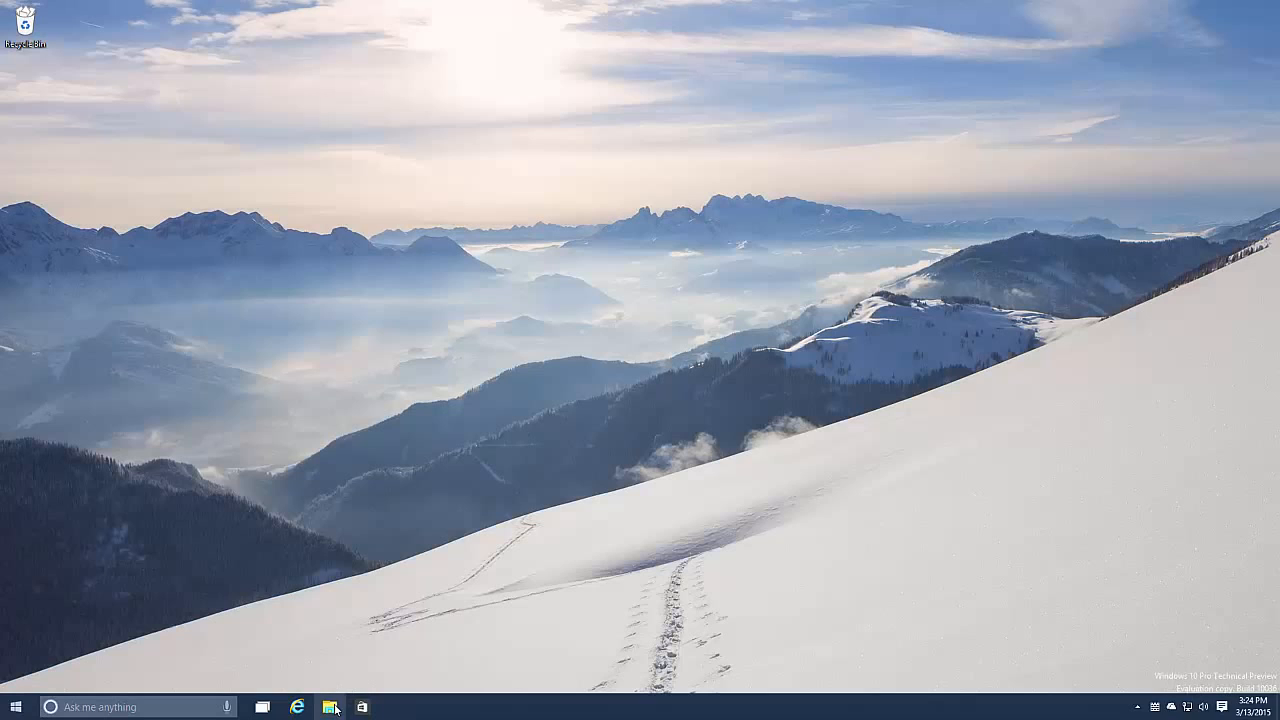
left_click(330, 706)
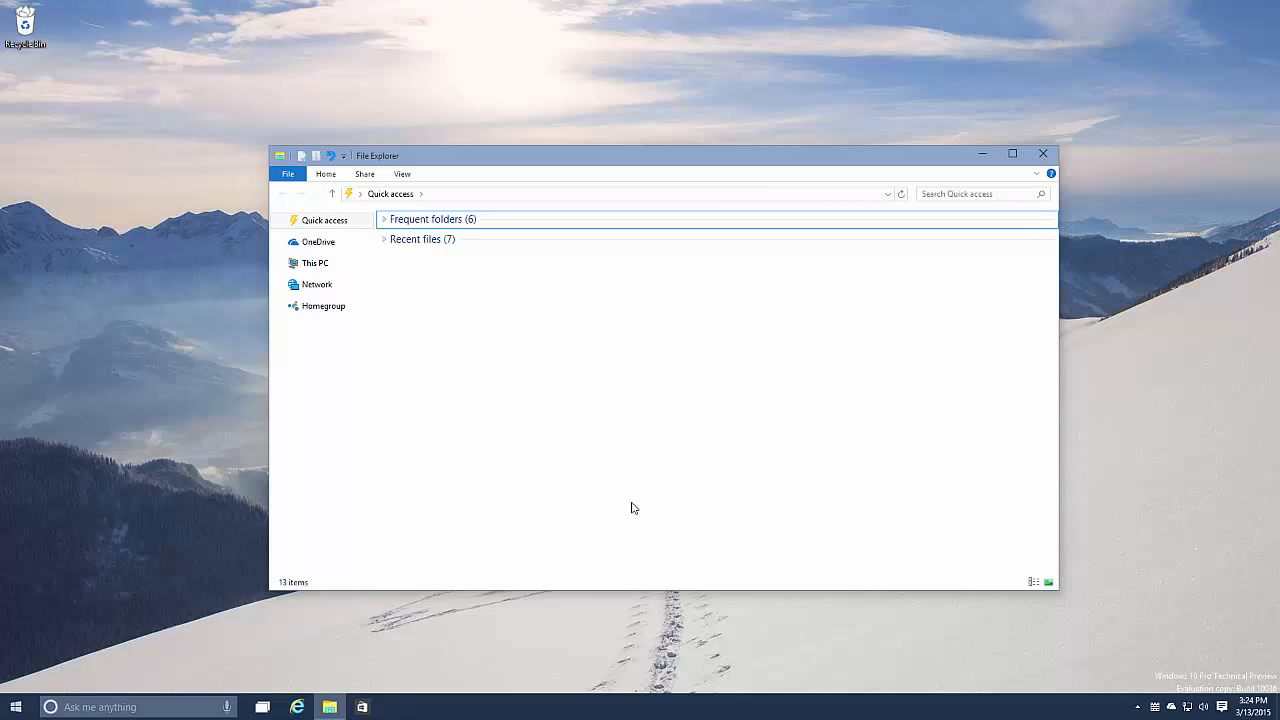
mouse_move(1232, 234)
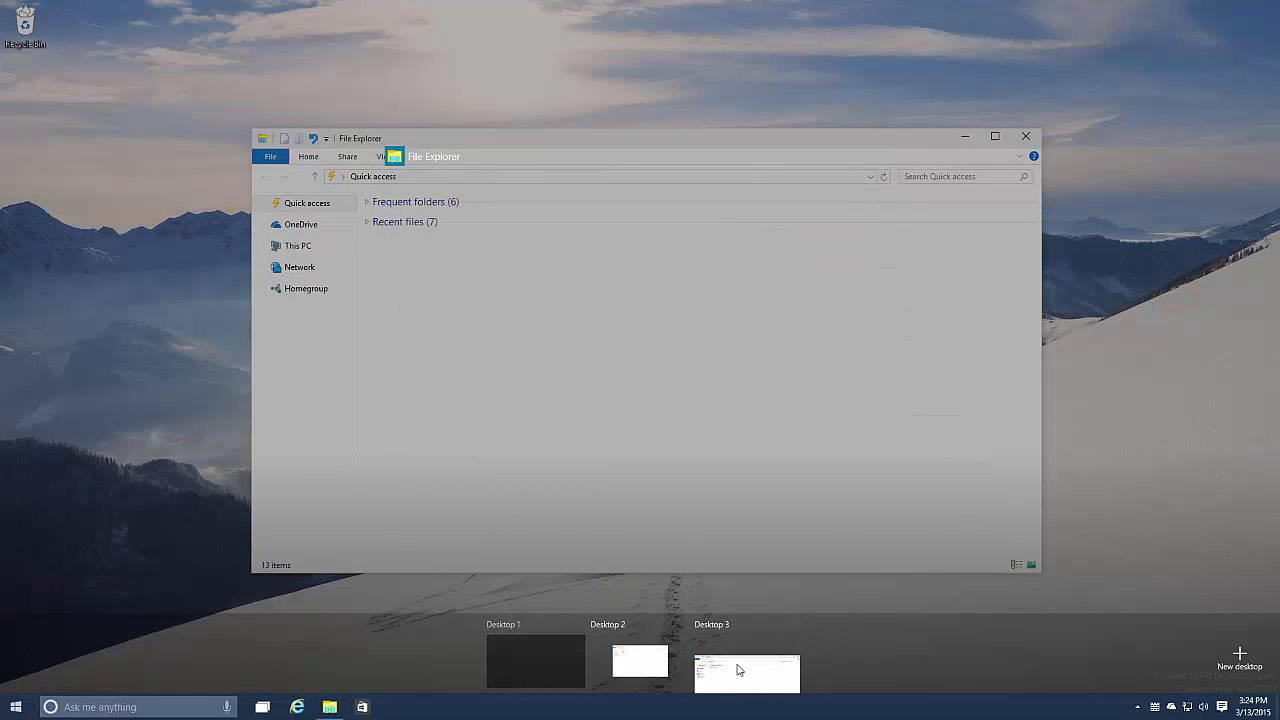
left_click(638, 660)
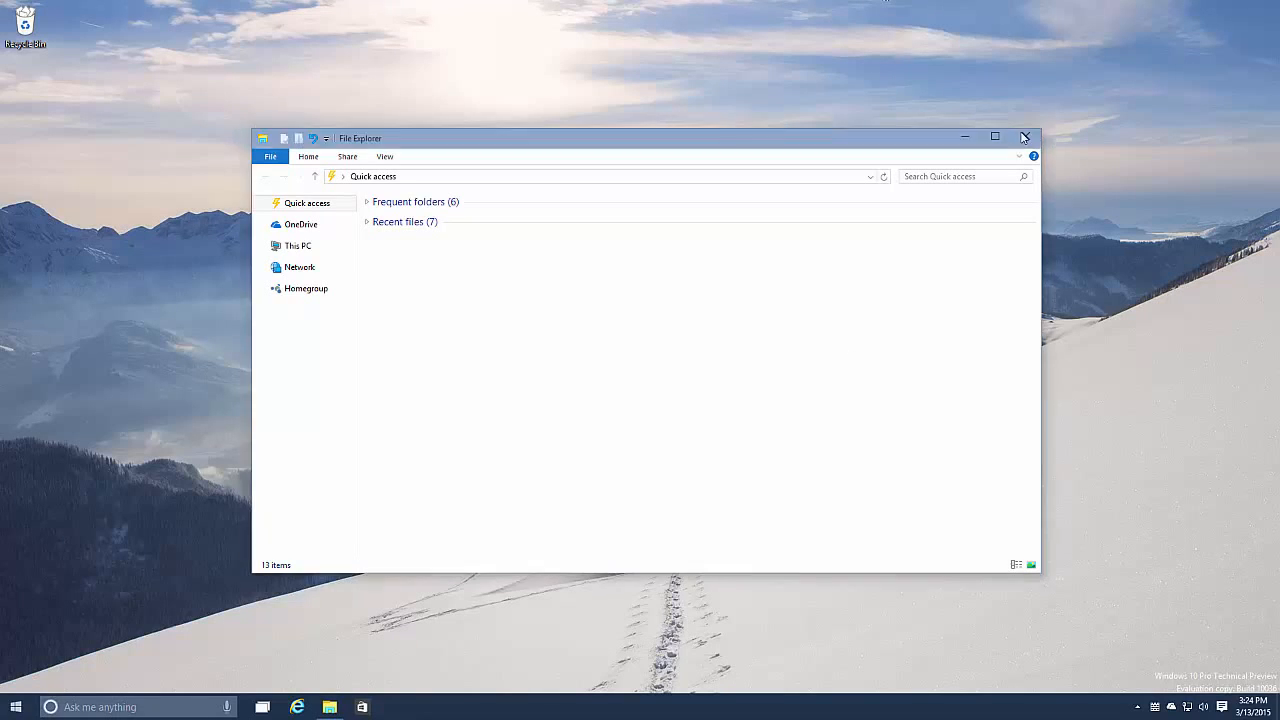
left_click(1024, 136)
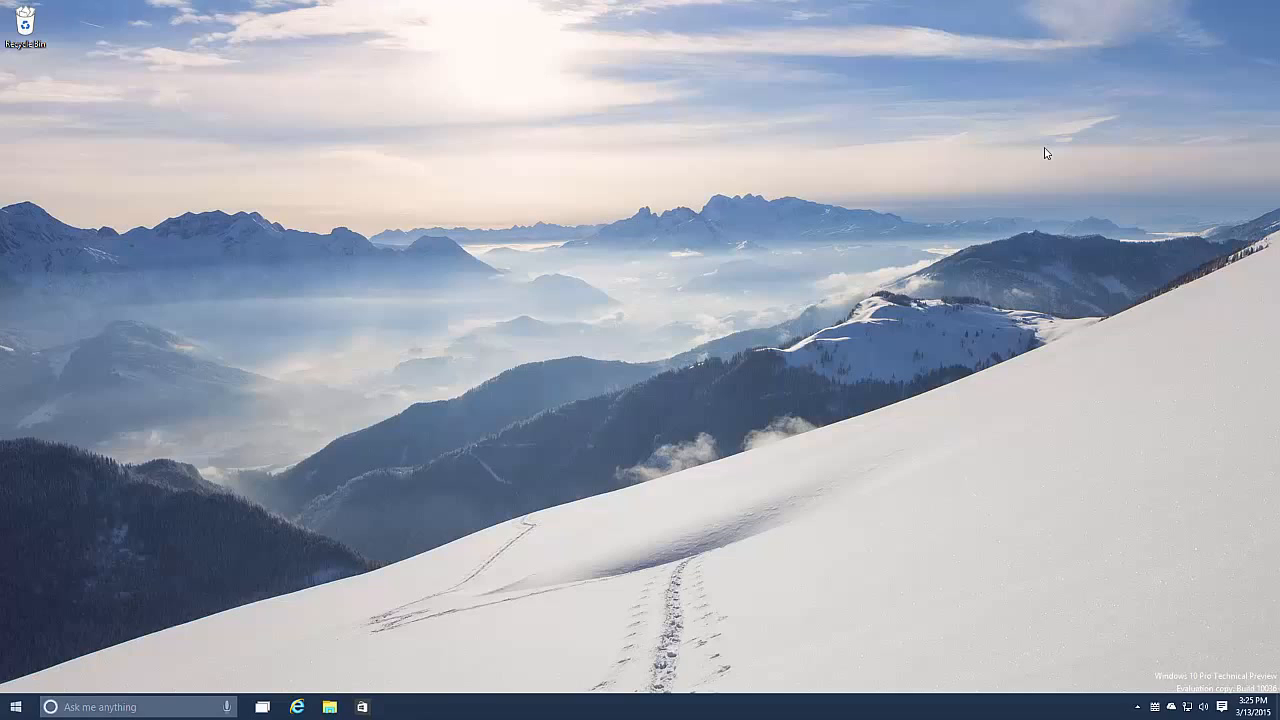
mouse_move(1148, 340)
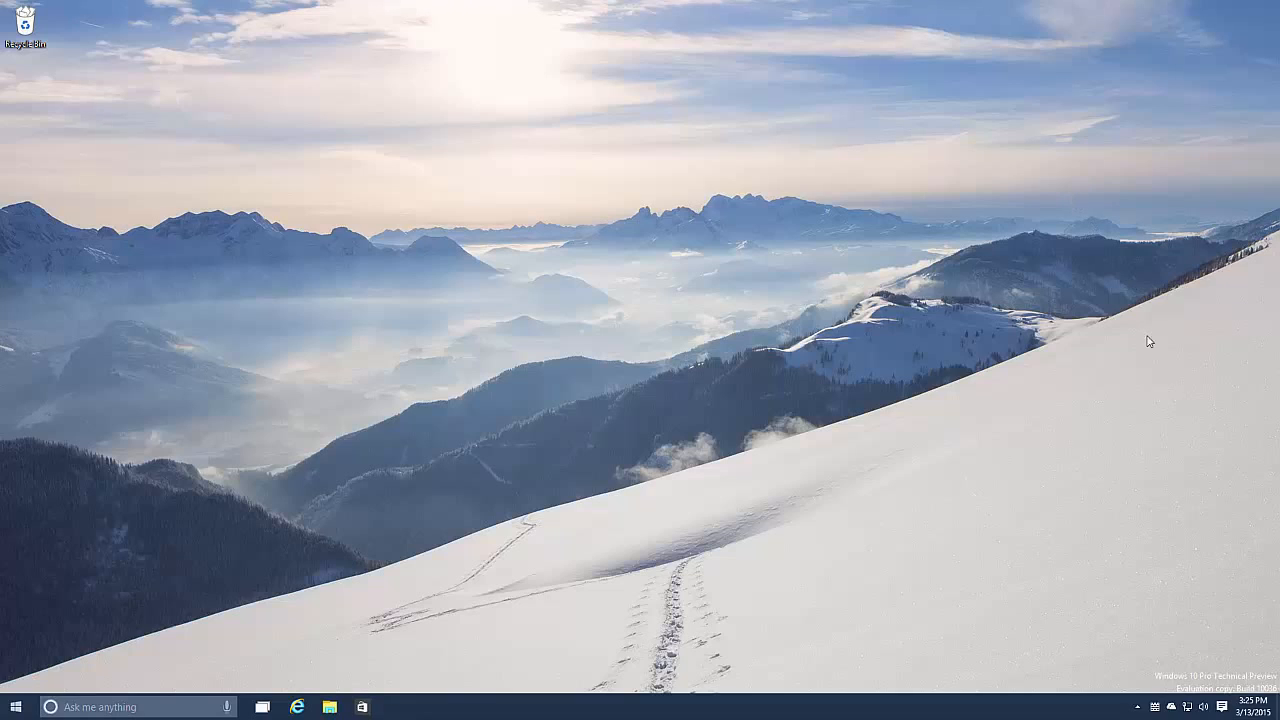
mouse_move(1220, 684)
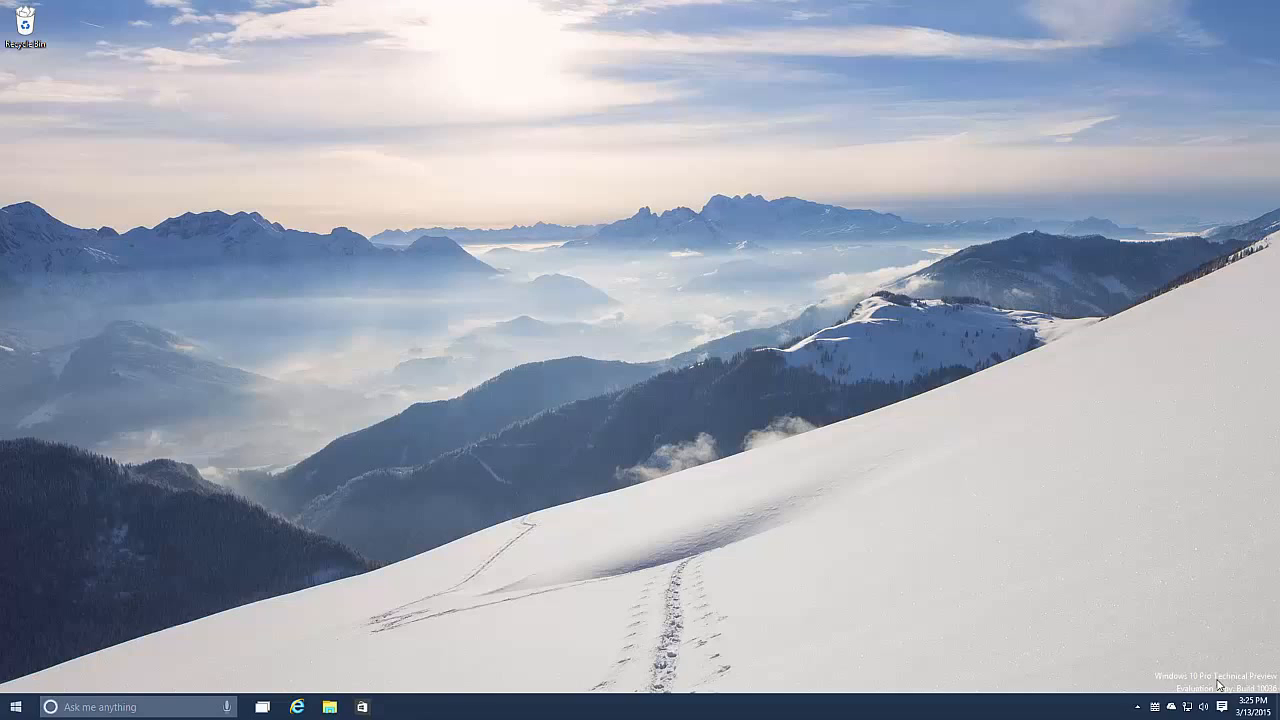
mouse_move(1222, 708)
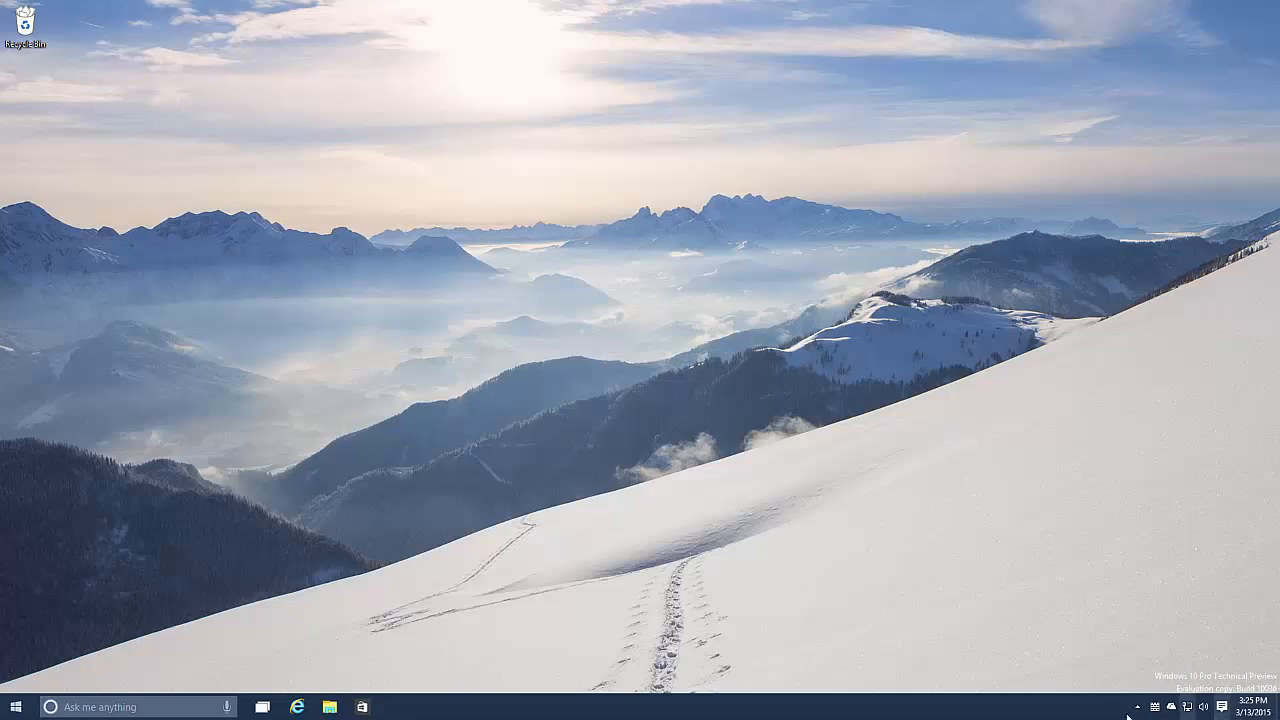
mouse_move(1184, 696)
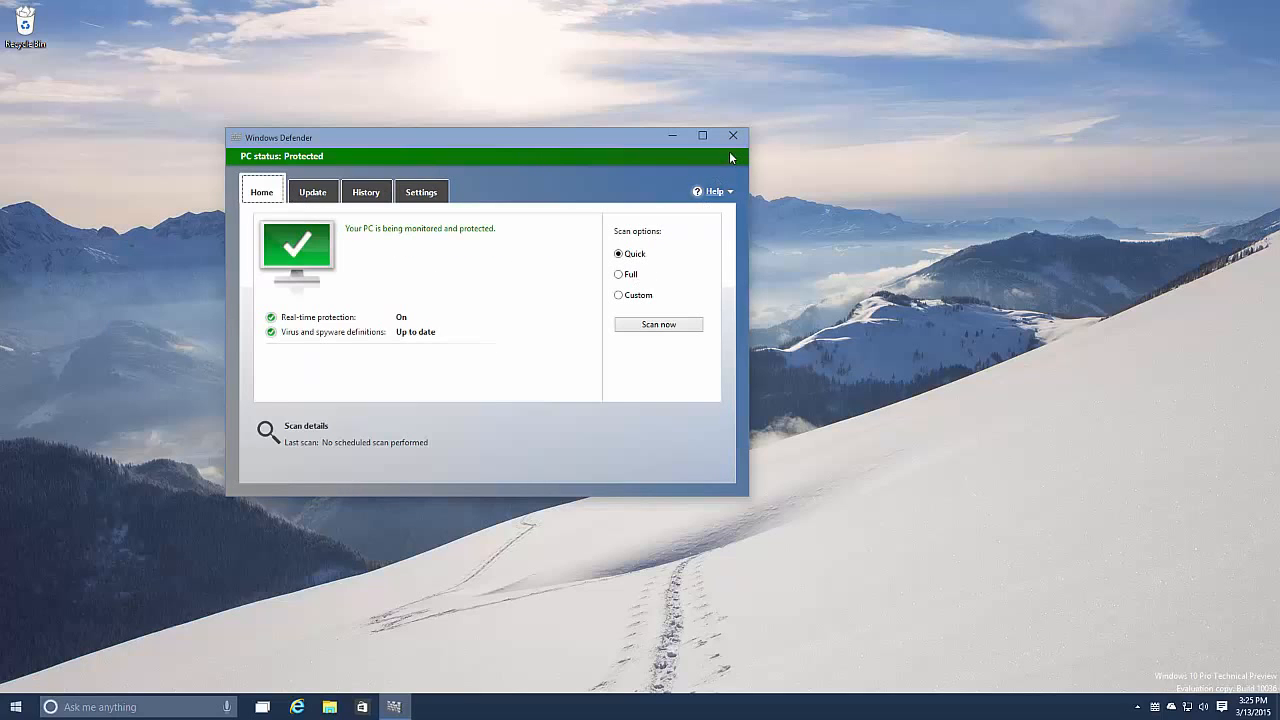
- Dismiss the Windows Defender protection status window, returning to the desktop
left_click(732, 136)
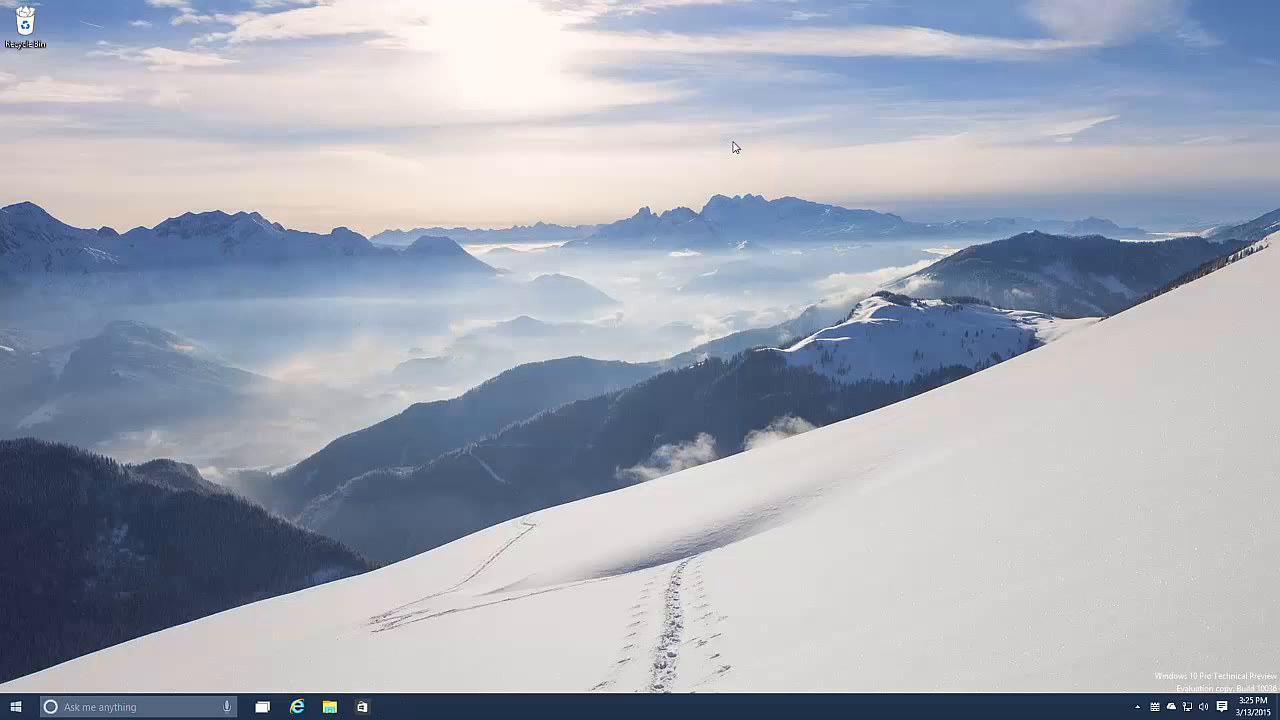
left_click(12, 706)
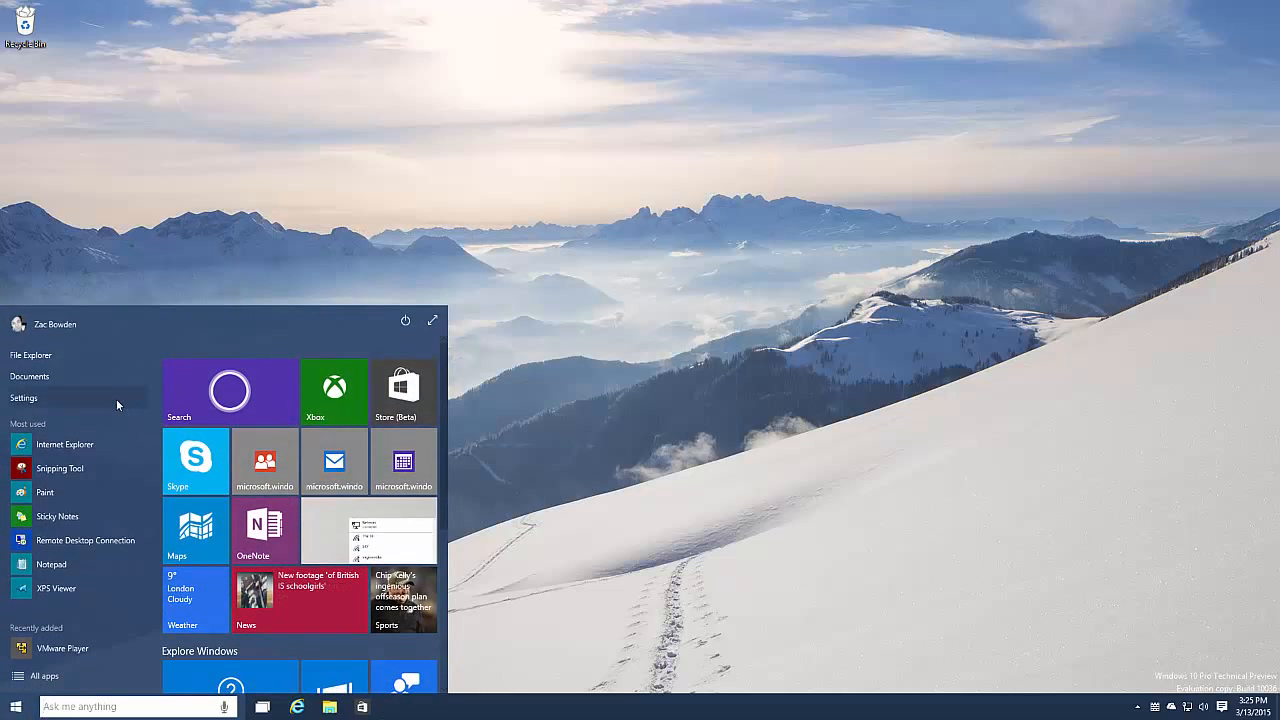
left_click(24, 398)
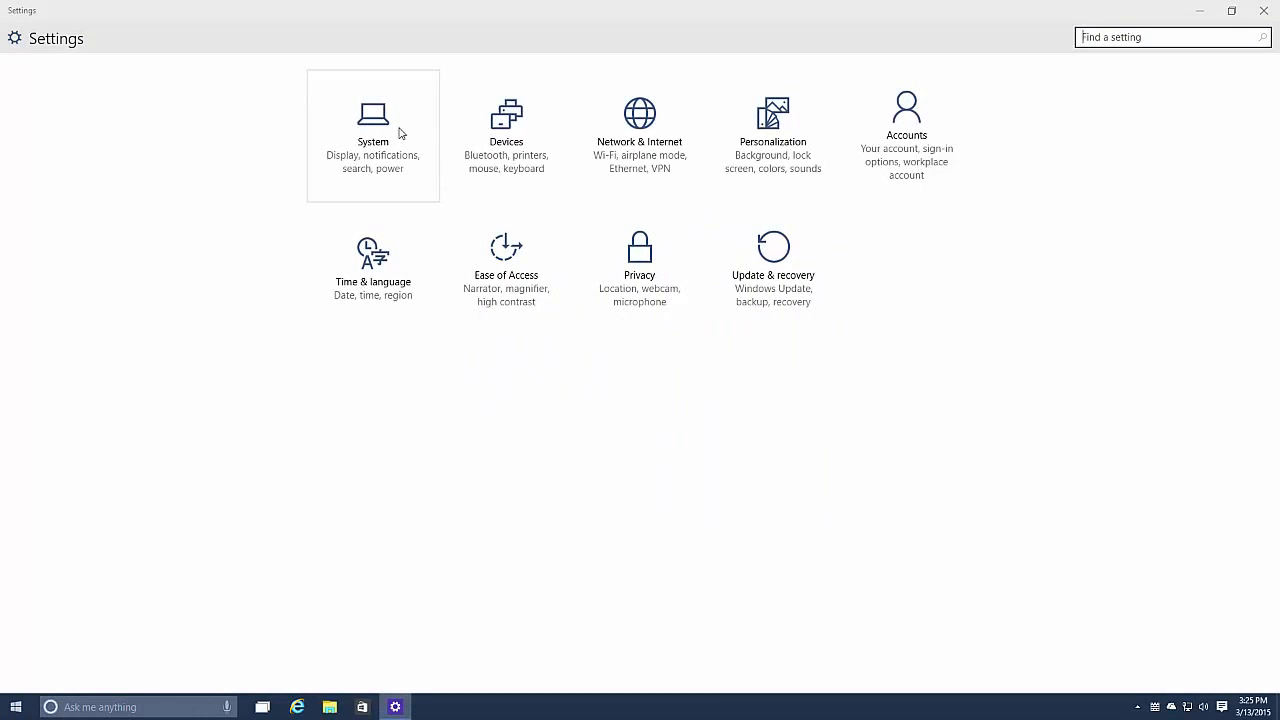
left_click(372, 136)
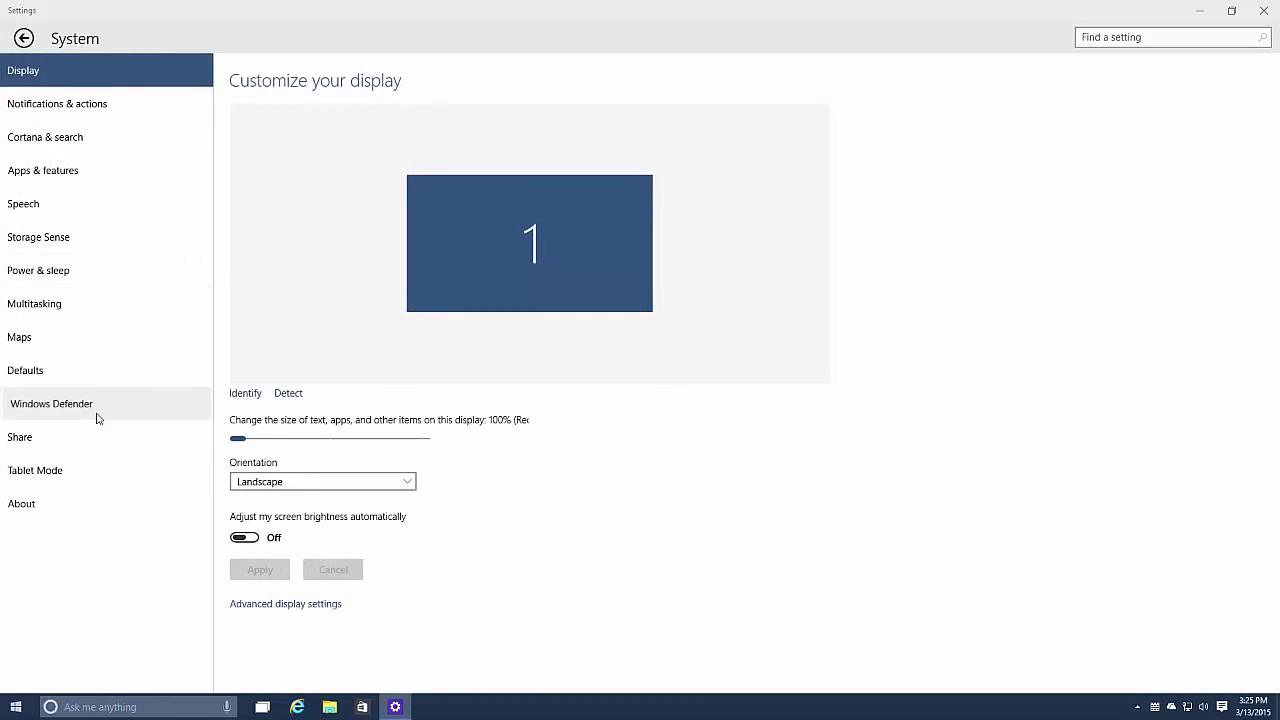
left_click(52, 404)
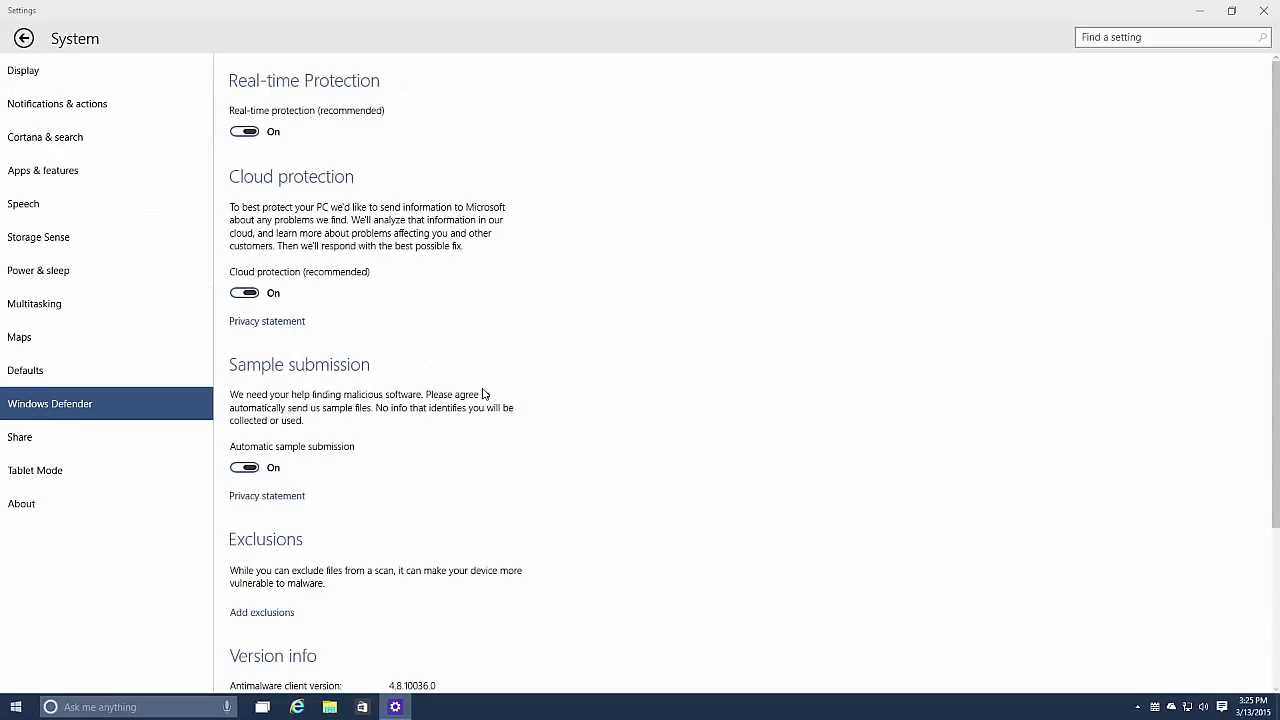
mouse_move(340, 556)
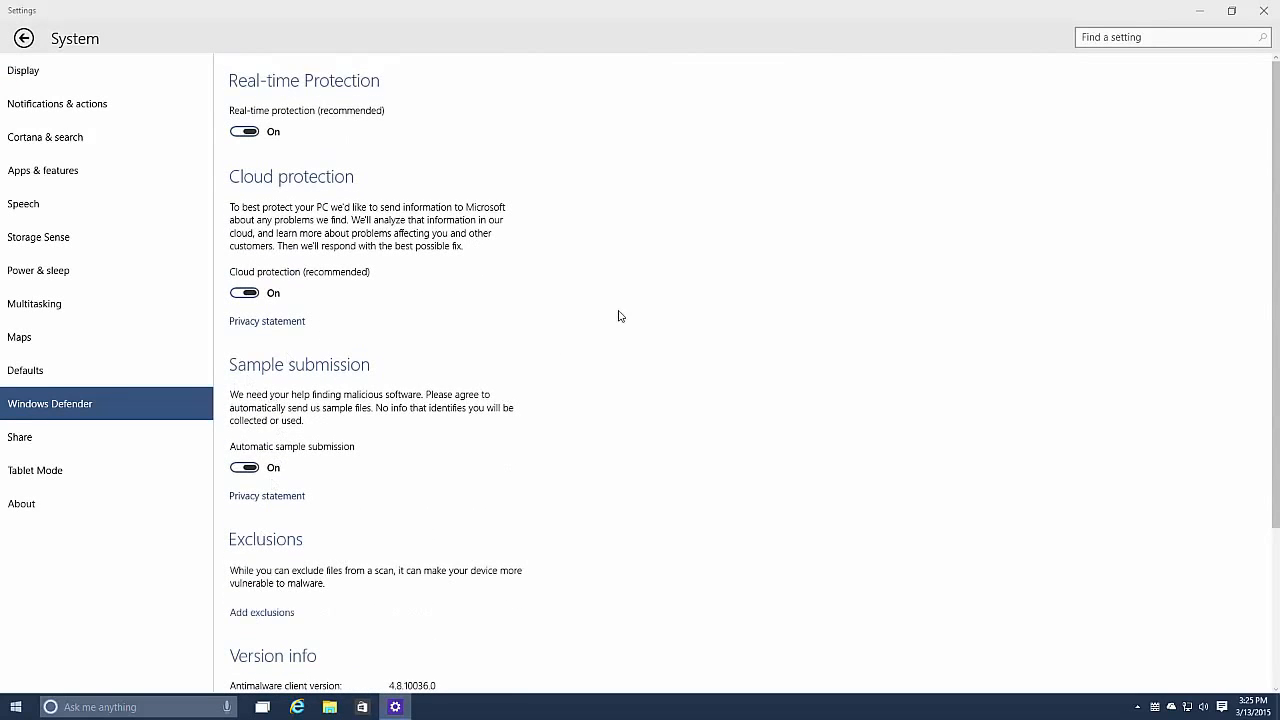
left_click(1262, 12)
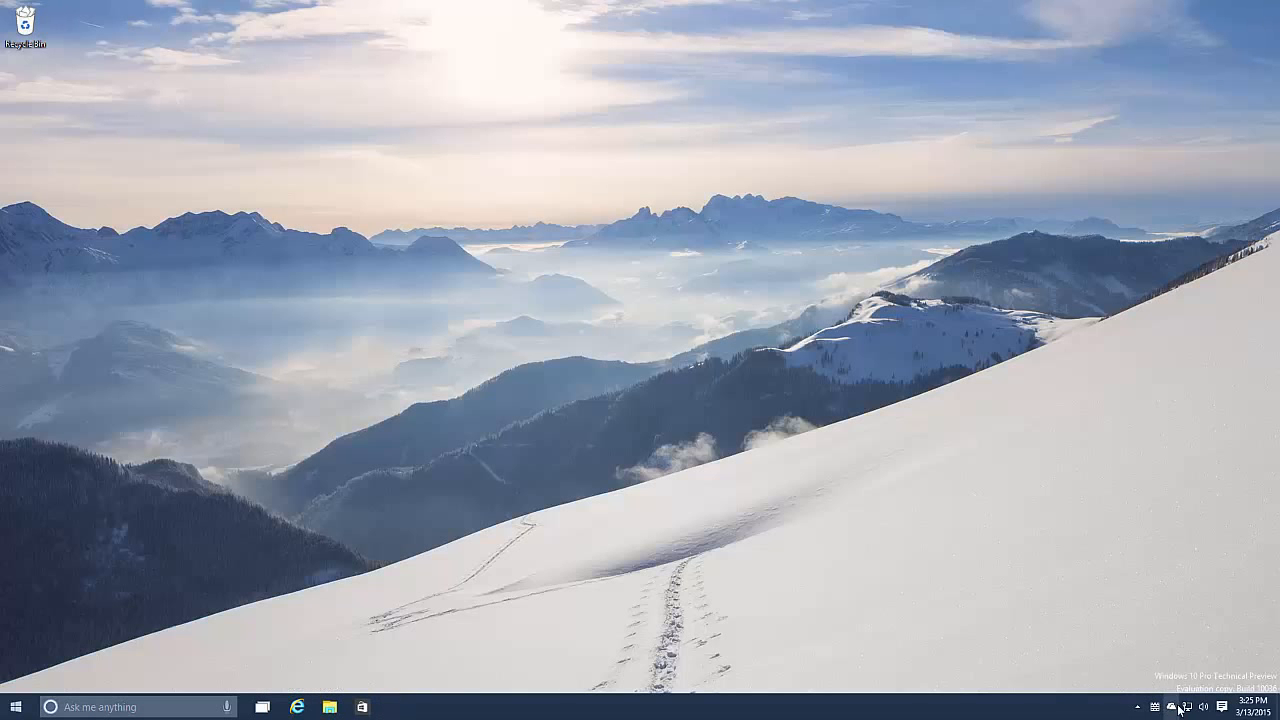
- Start connecting to The T4RDIS Wi-Fi, cancel at the key prompt, and go to Network & Internet settings
left_click(1188, 708)
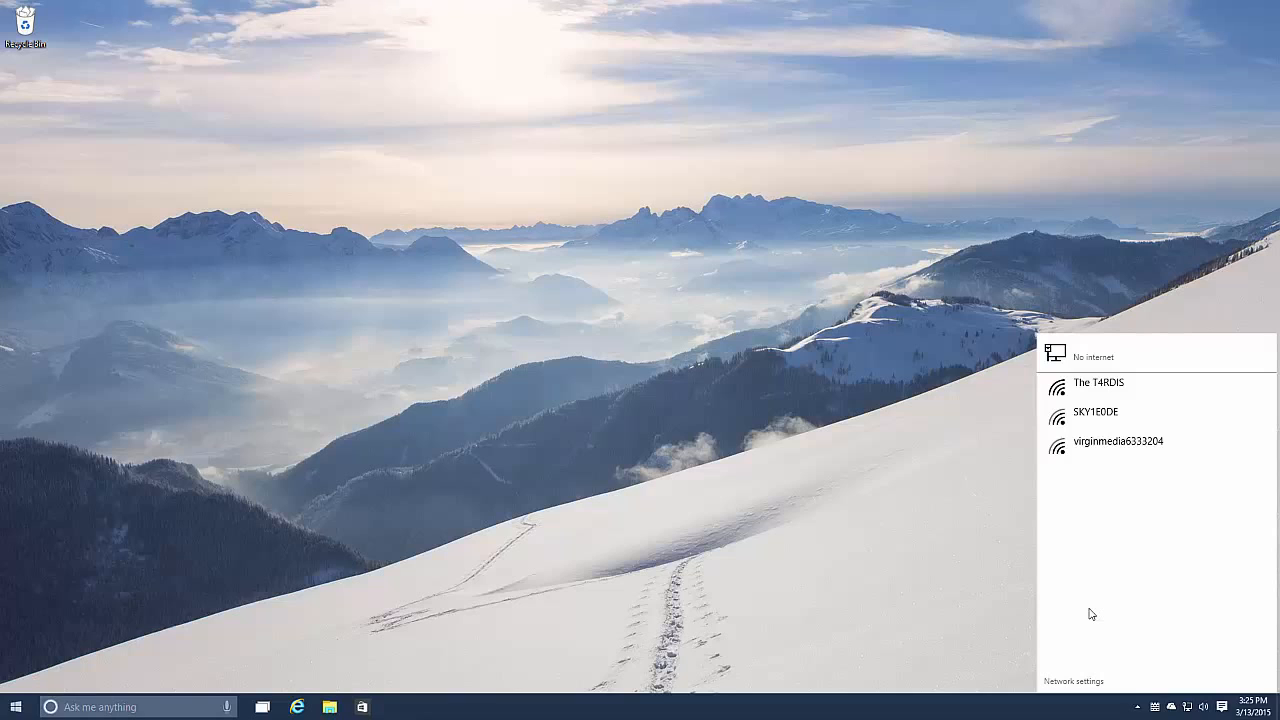
left_click(1100, 384)
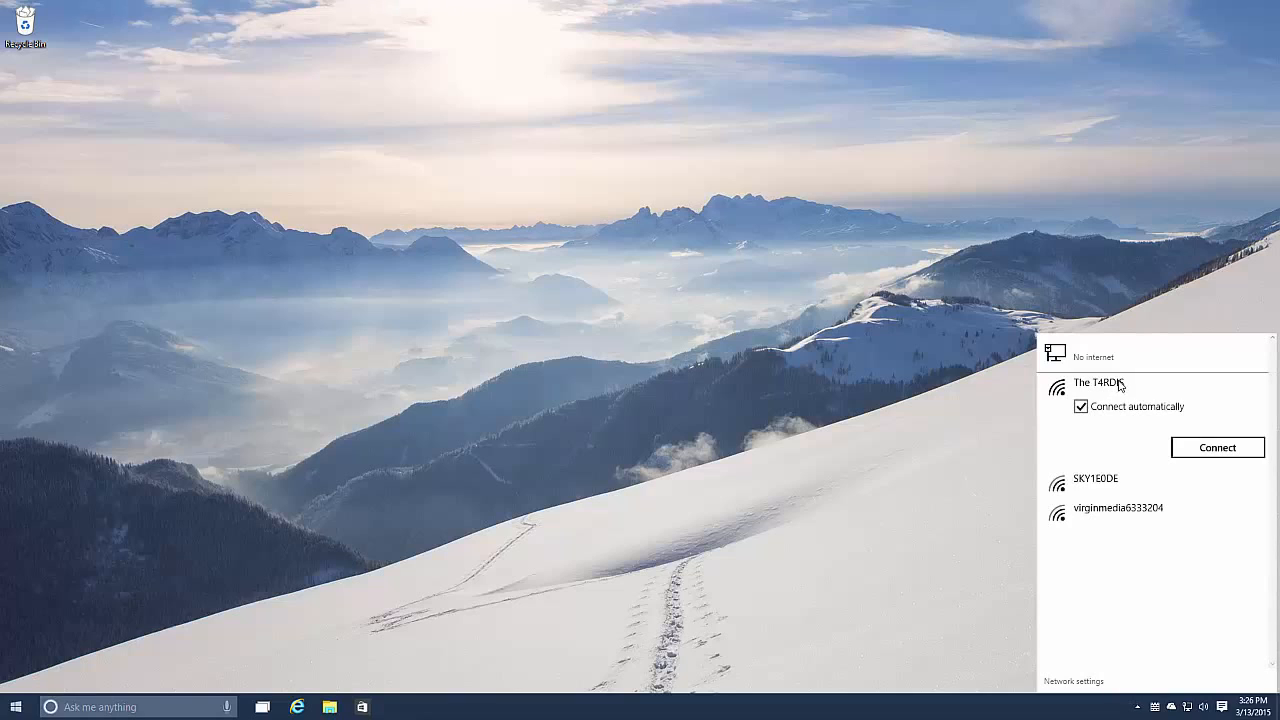
left_click(1216, 448)
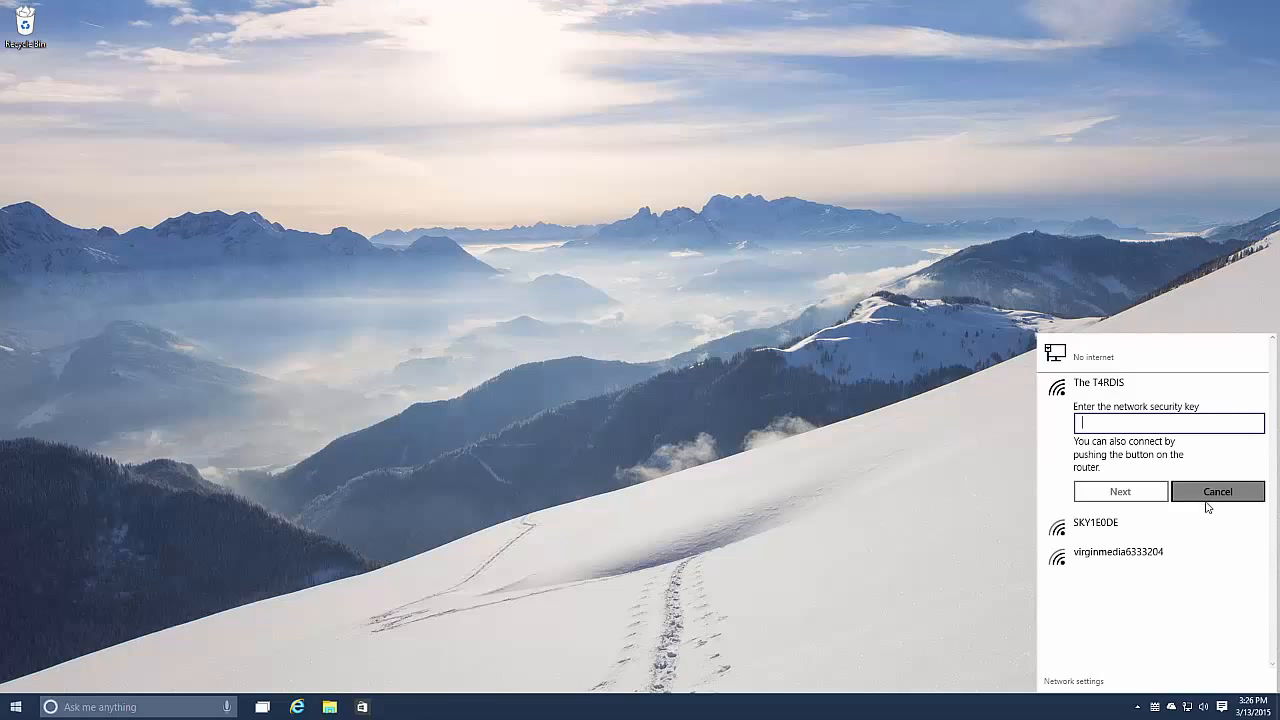
left_click(1218, 492)
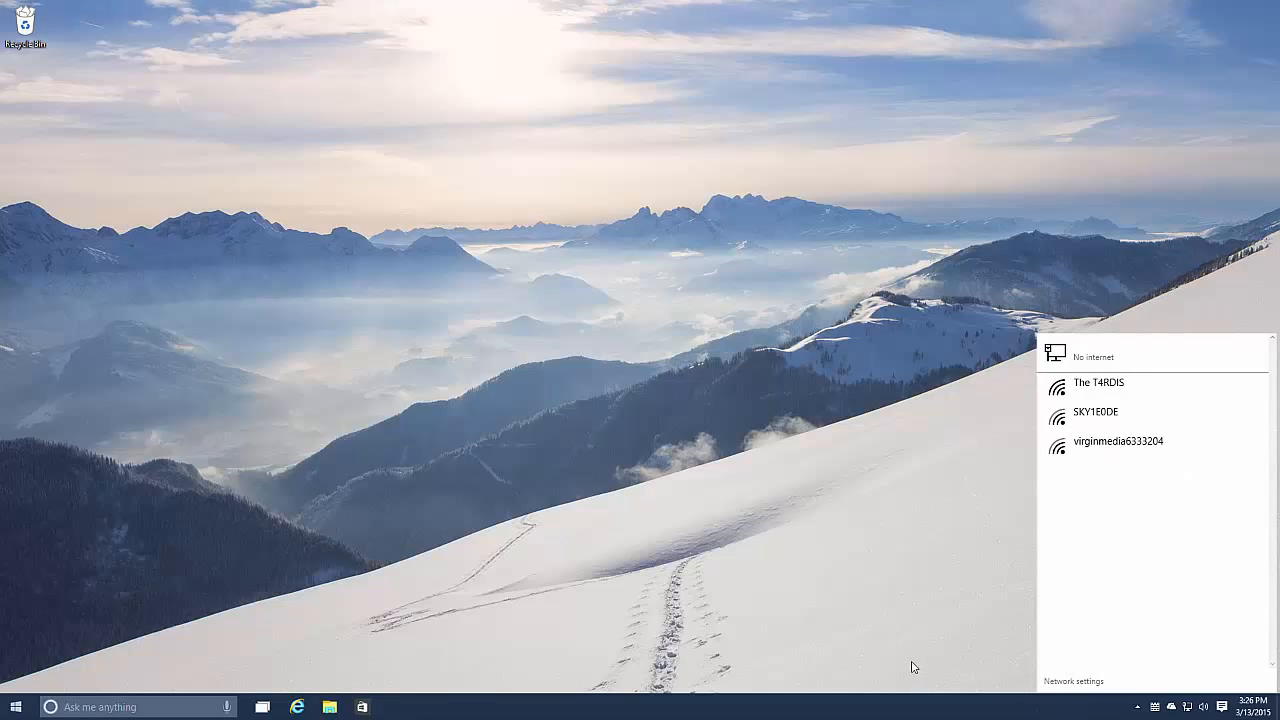
mouse_move(1094, 694)
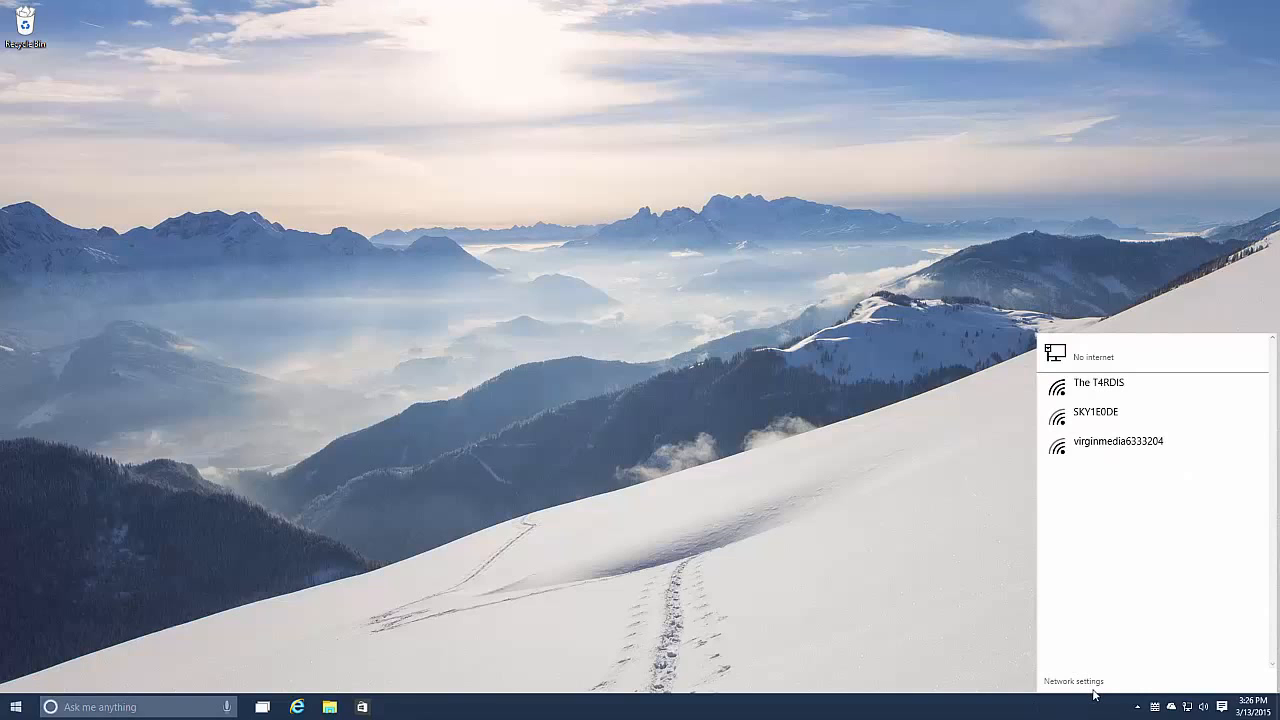
left_click(1074, 680)
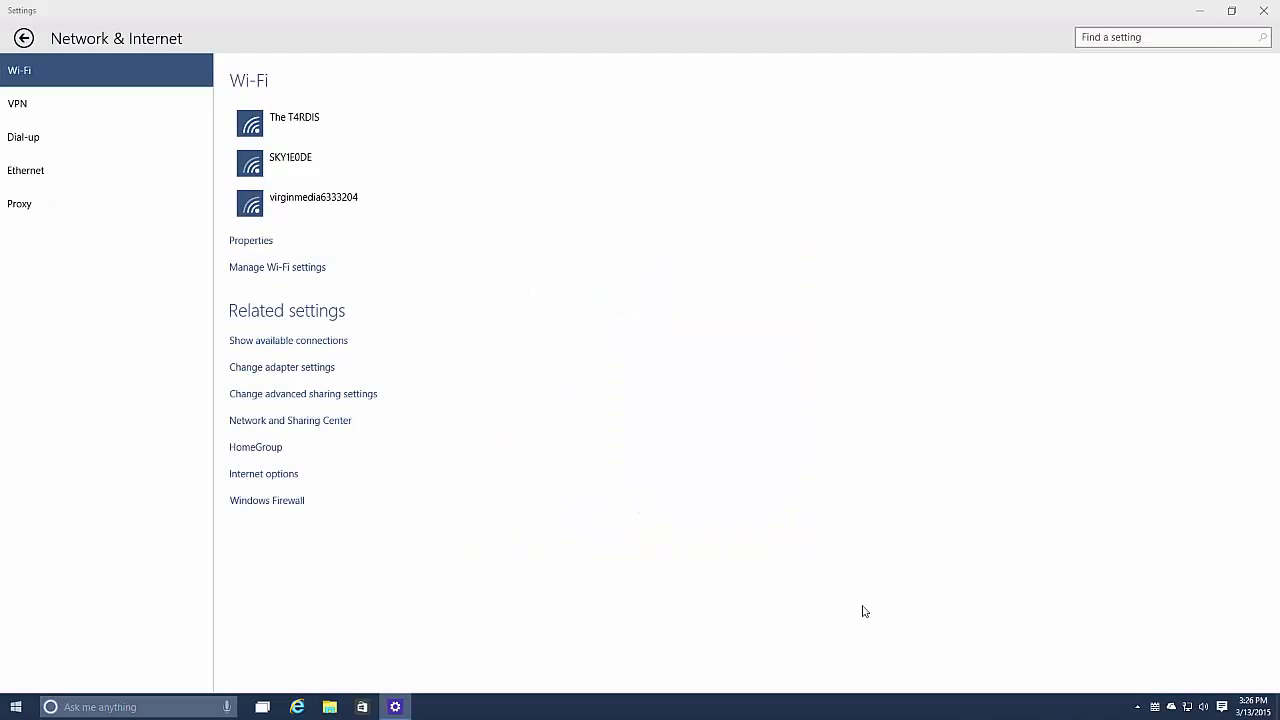
- In System > Multitasking, set the desktops option to show windows from only the current desktop
left_click(24, 38)
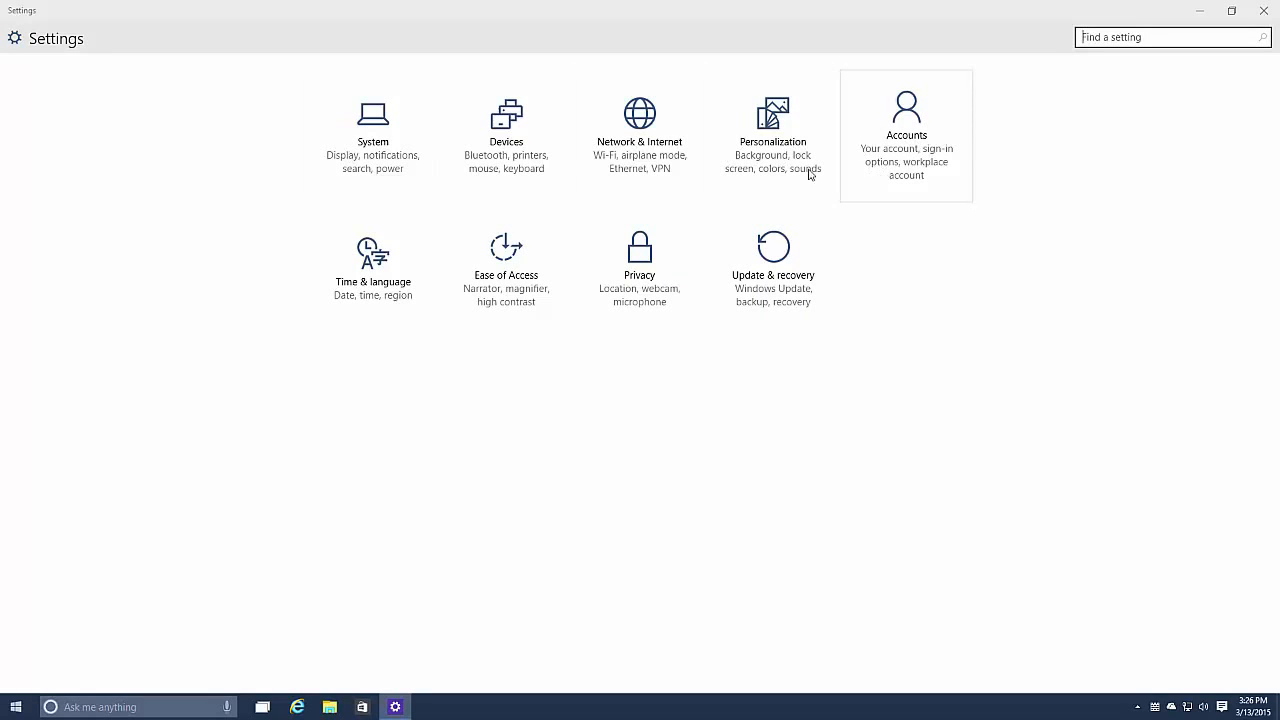
left_click(372, 120)
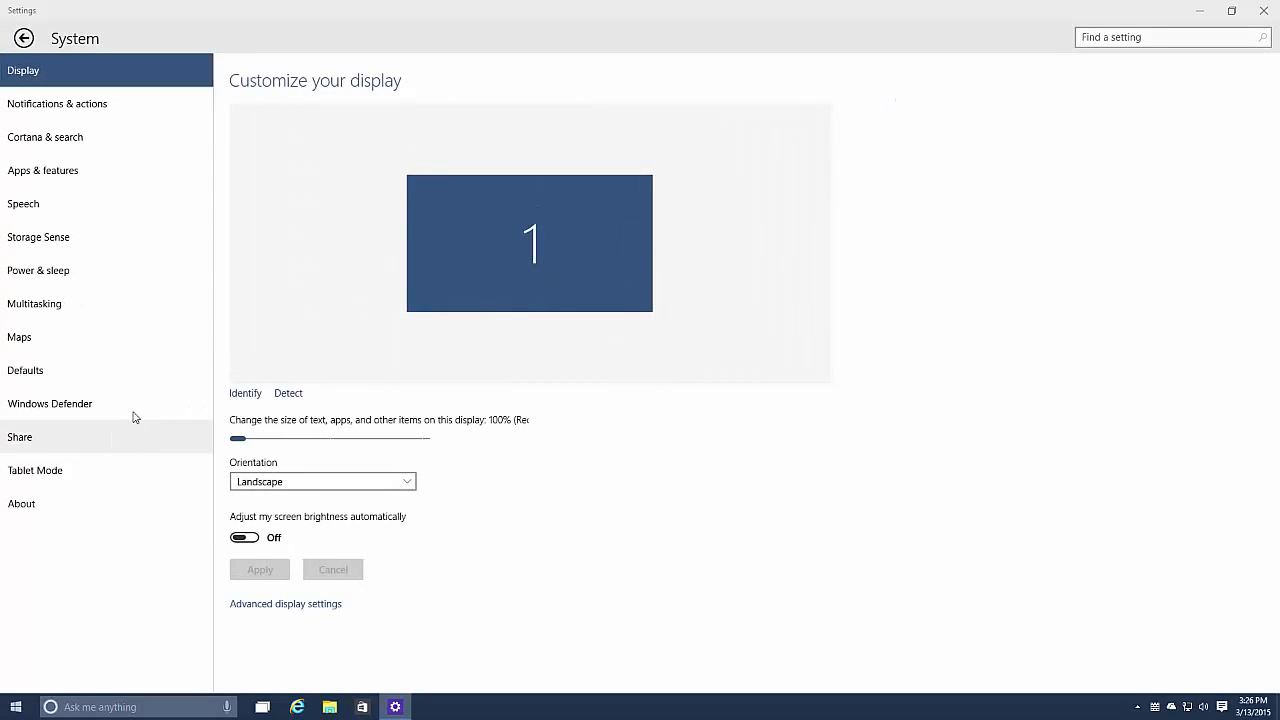
left_click(34, 304)
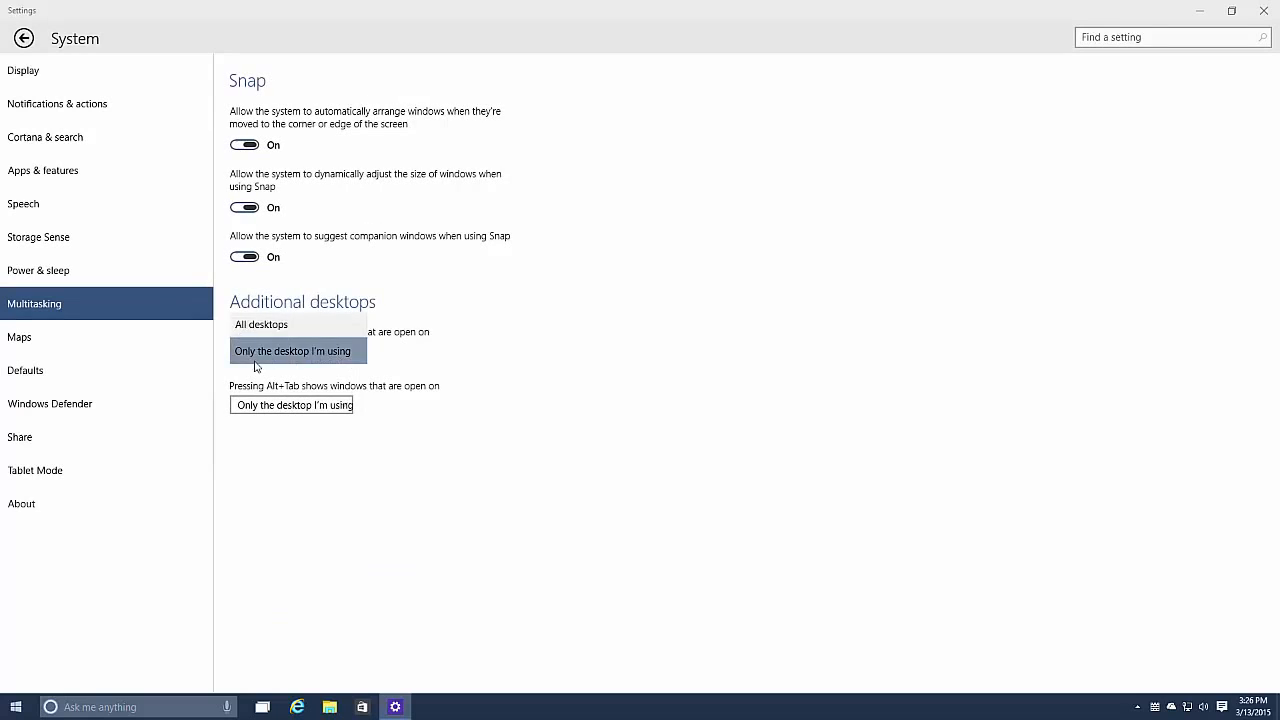
mouse_move(342, 356)
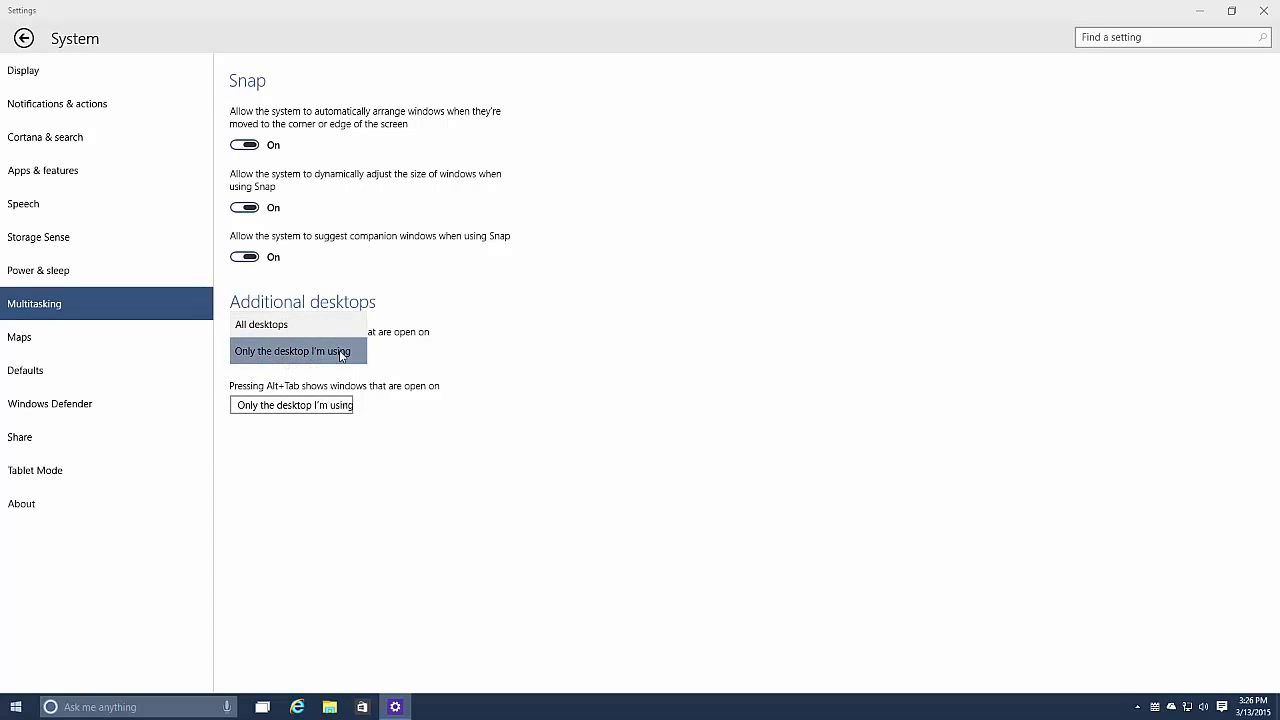
left_click(24, 70)
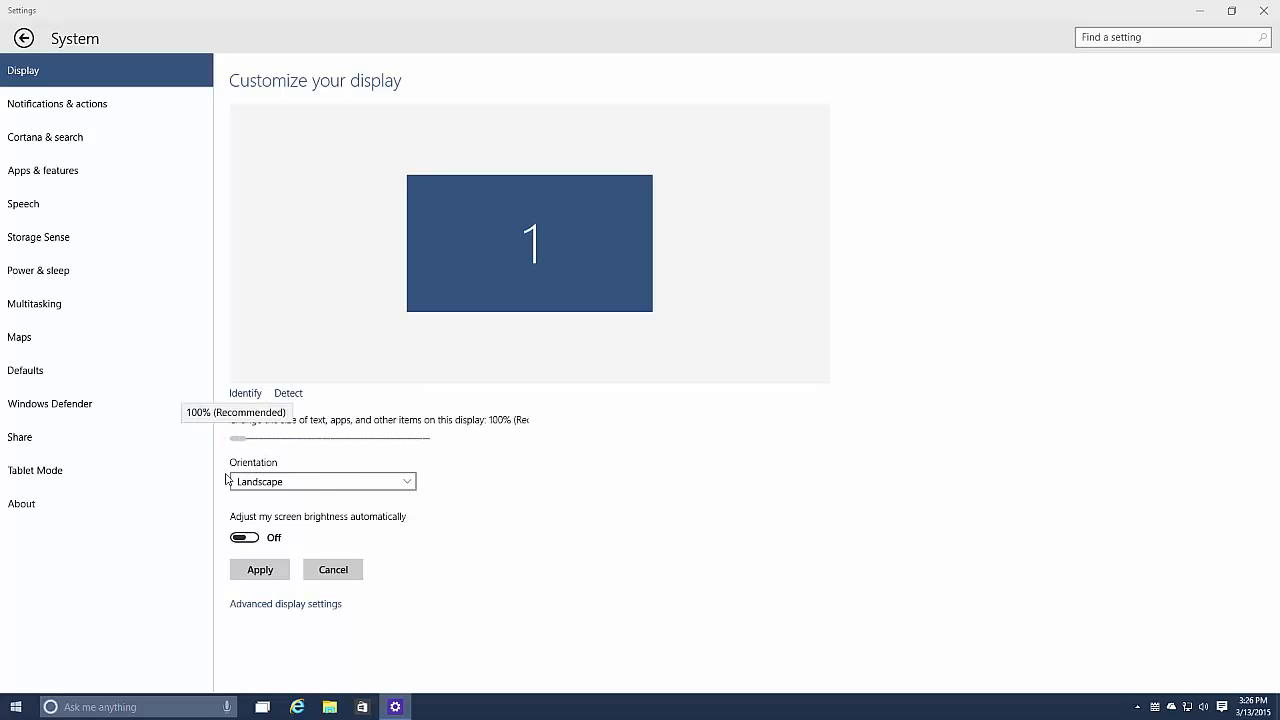
- On Display, scale text and apps to 150% and back to 100%, then identify the display
left_click_drag(232, 438, 384, 438)
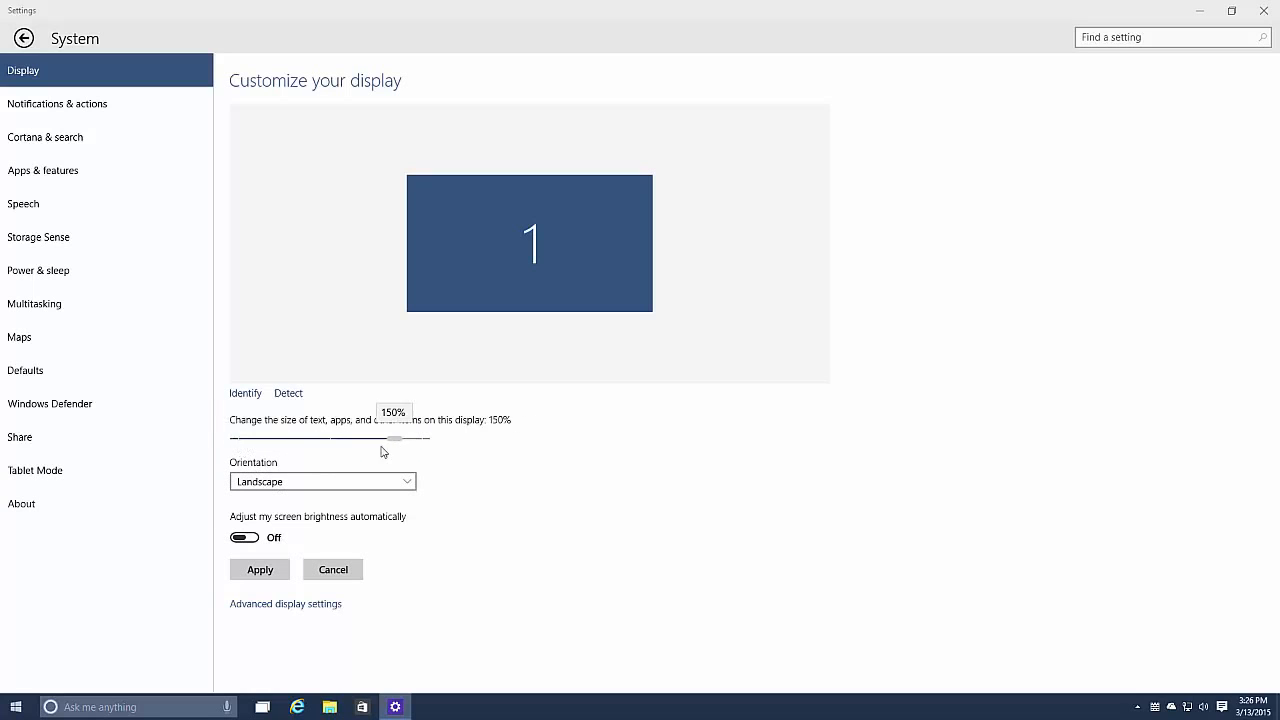
left_click_drag(384, 438, 236, 438)
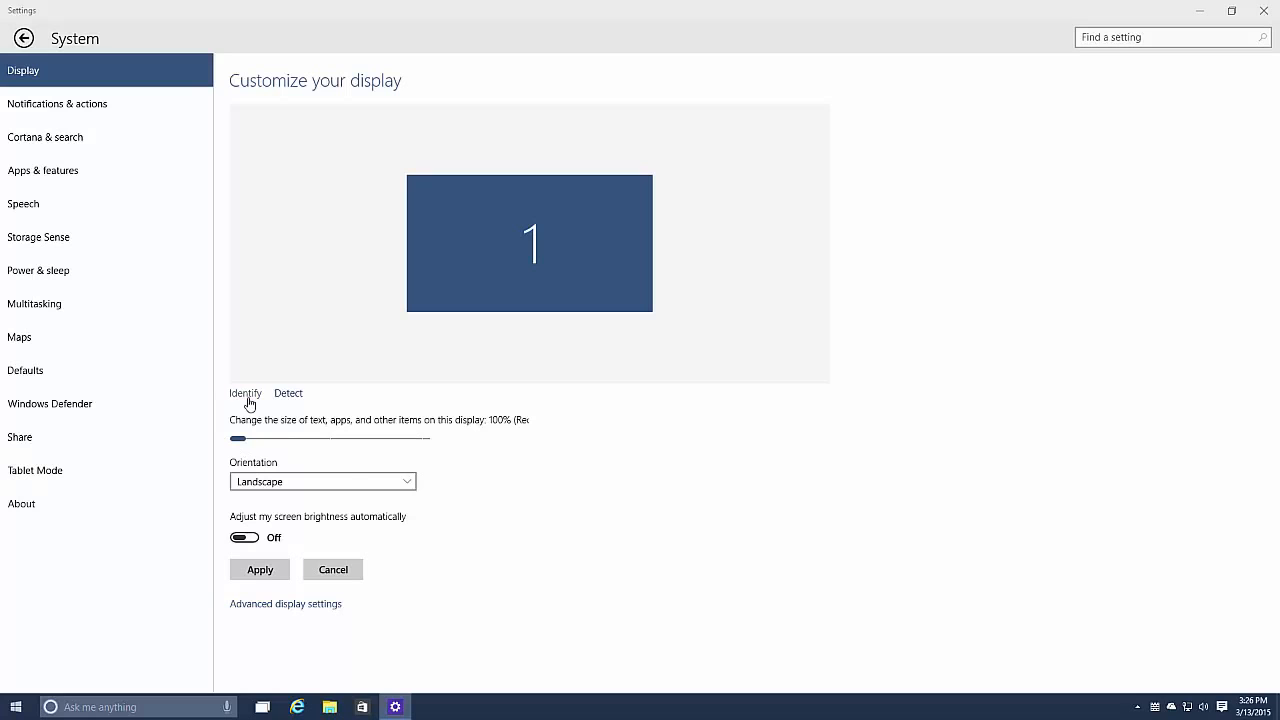
left_click(24, 36)
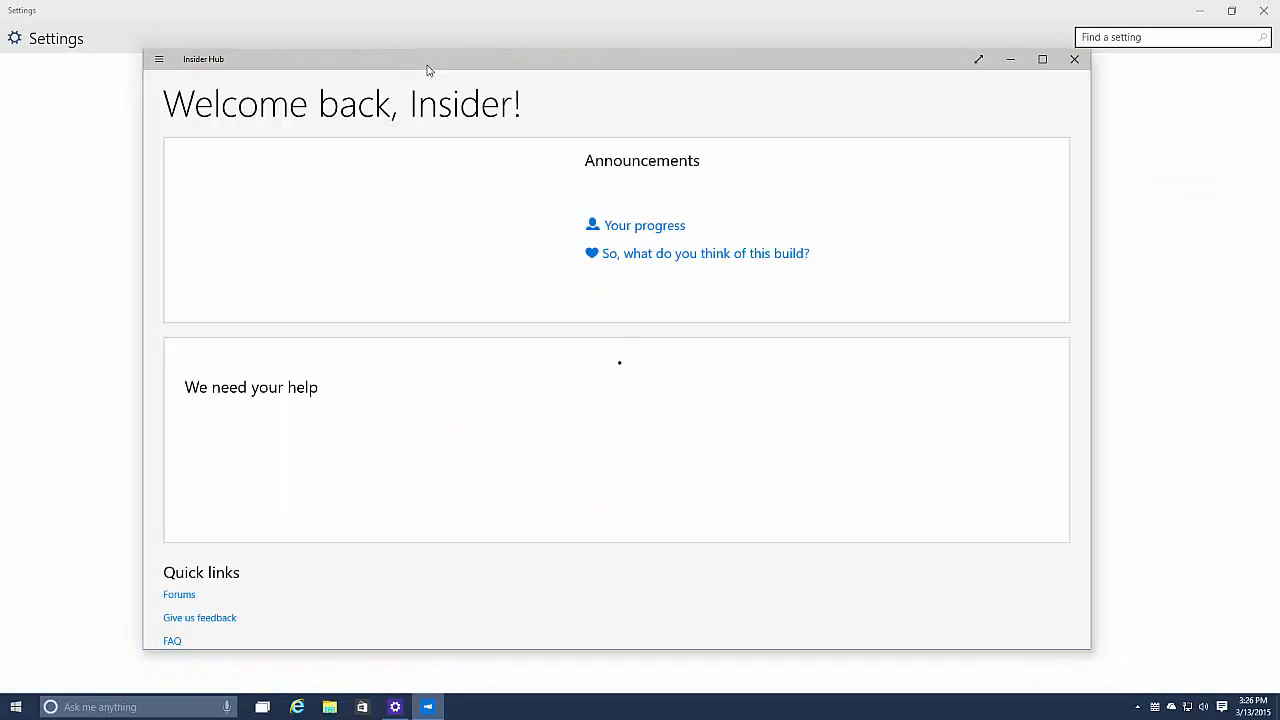
- From the Insider Hub welcome page, start the Quick actions in action center quest
left_click(644, 224)
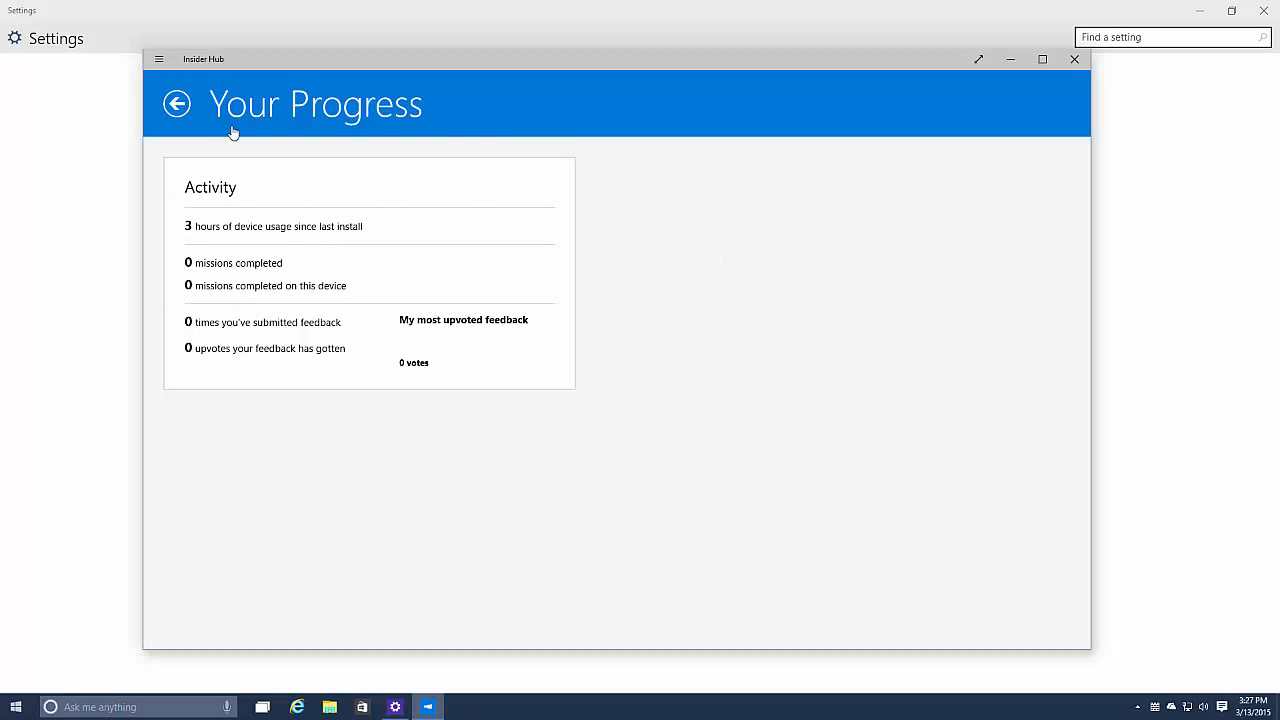
left_click(176, 104)
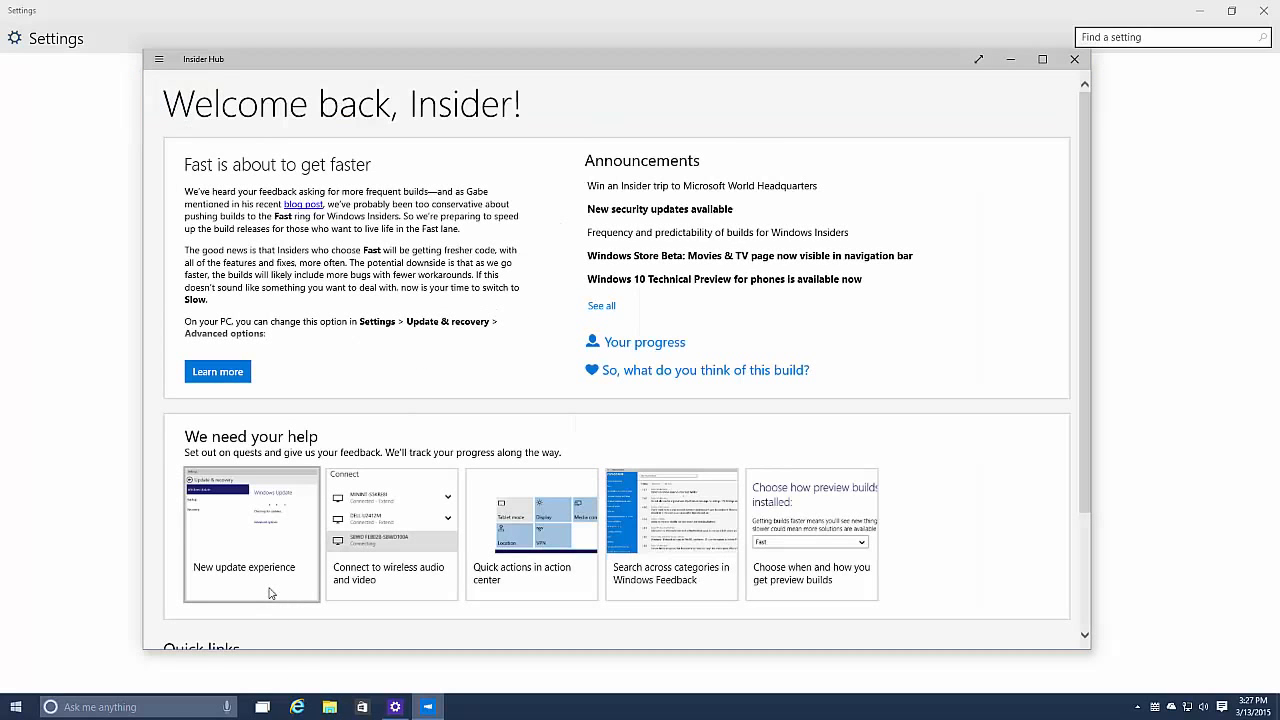
mouse_move(576, 596)
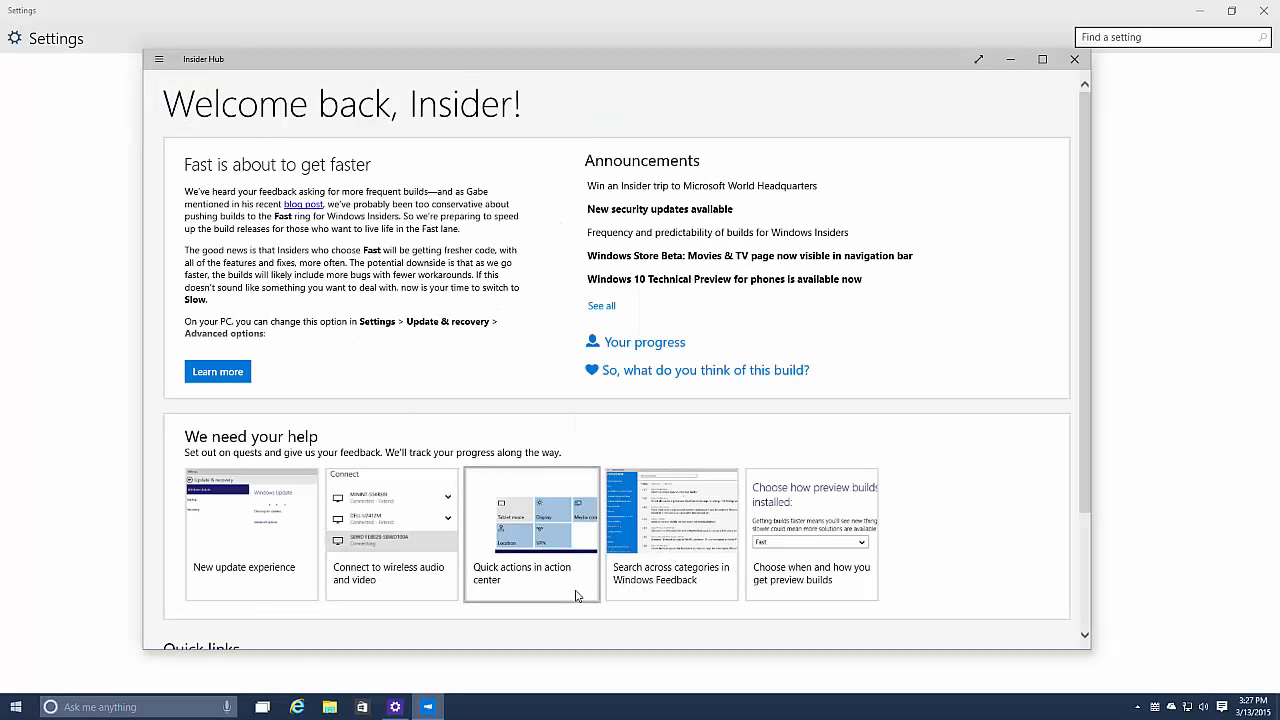
left_click(532, 536)
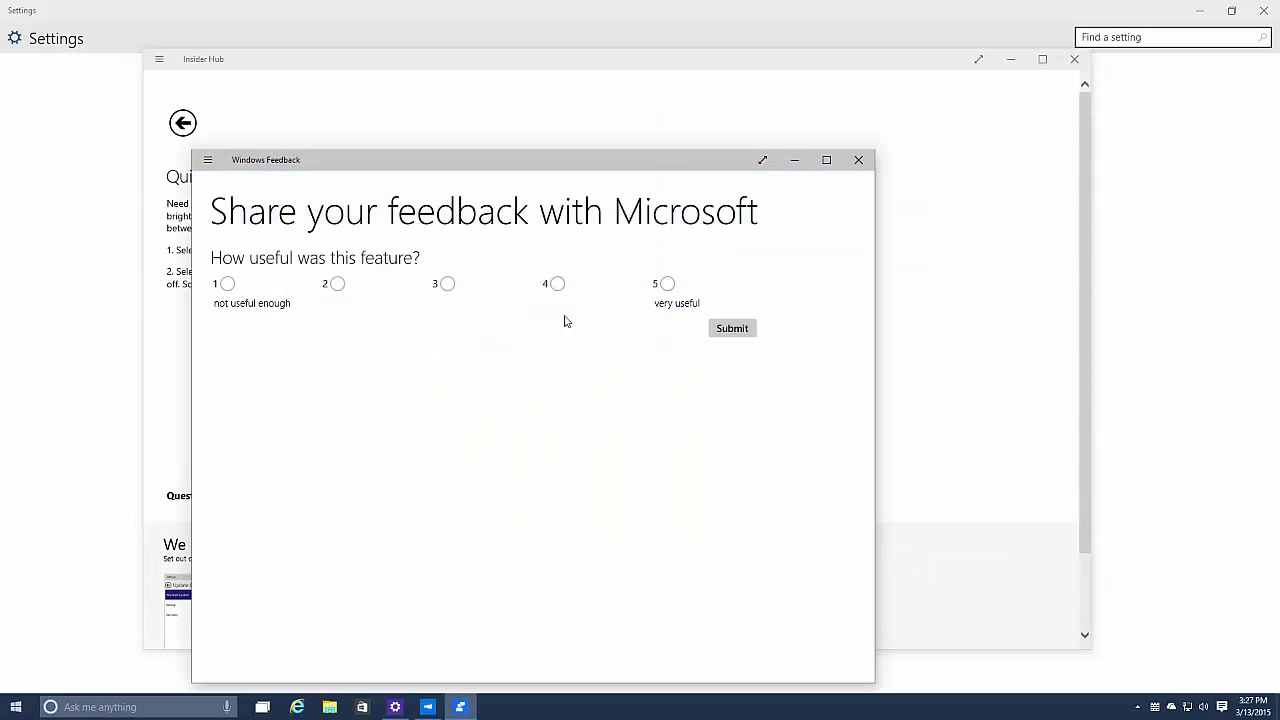
- Submit the usefulness rating, dismiss the thank-you, and view Your progress with 1 mission completed
left_click(732, 328)
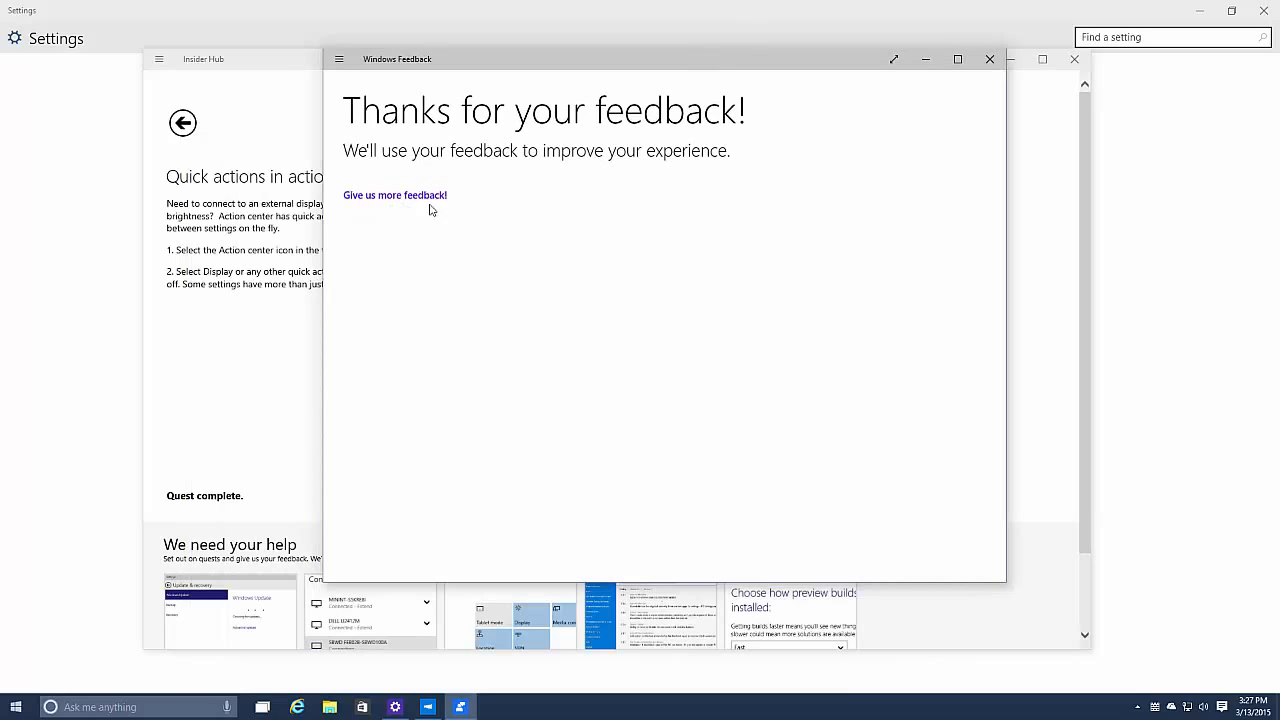
left_click(990, 60)
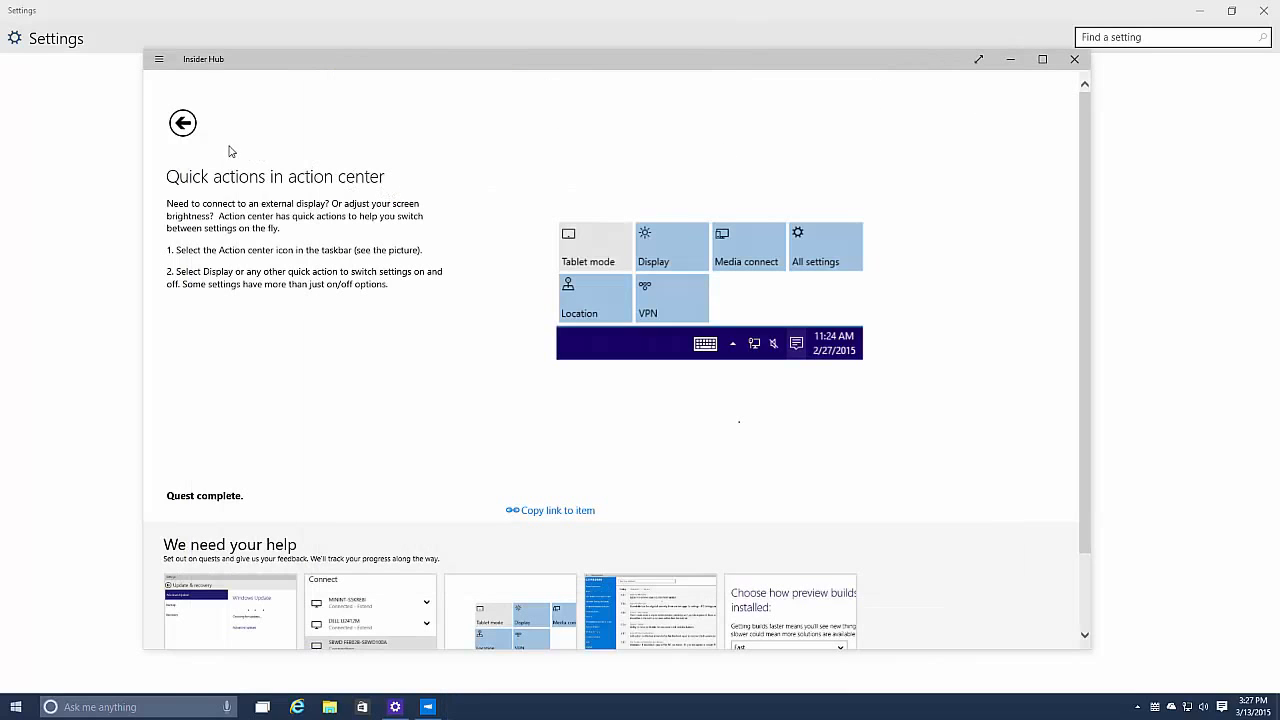
left_click(184, 122)
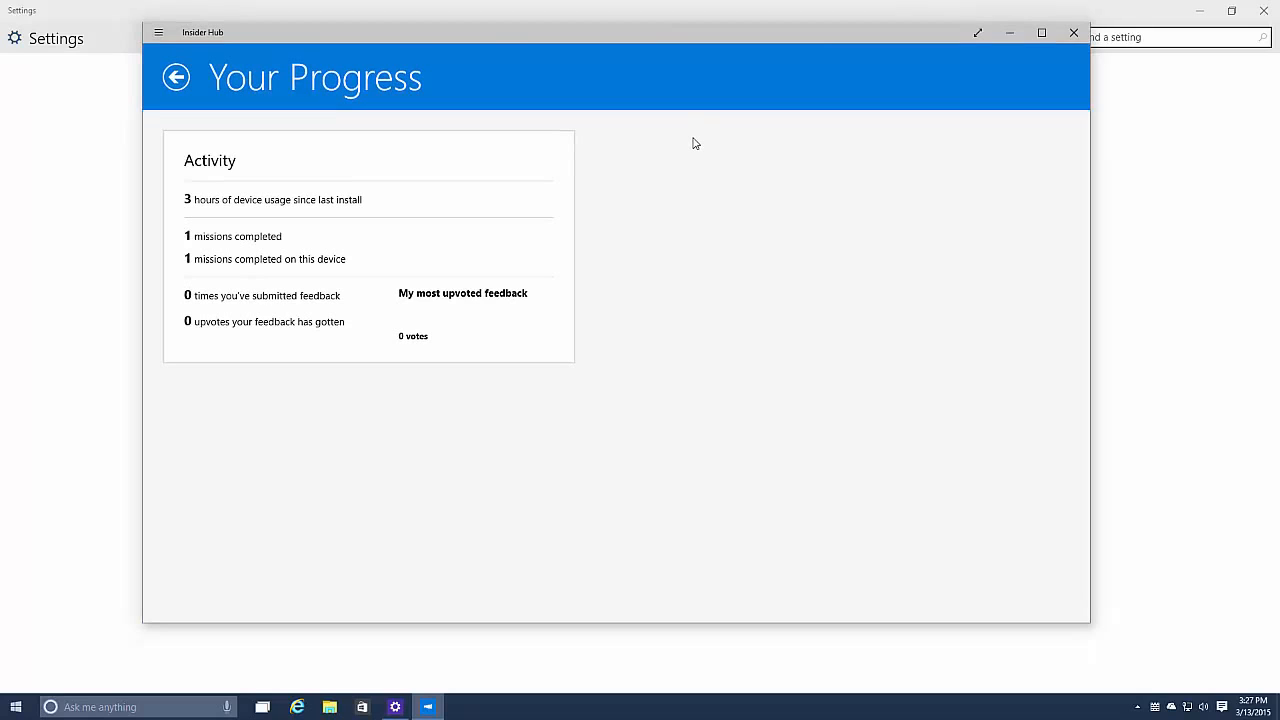
mouse_move(280, 256)
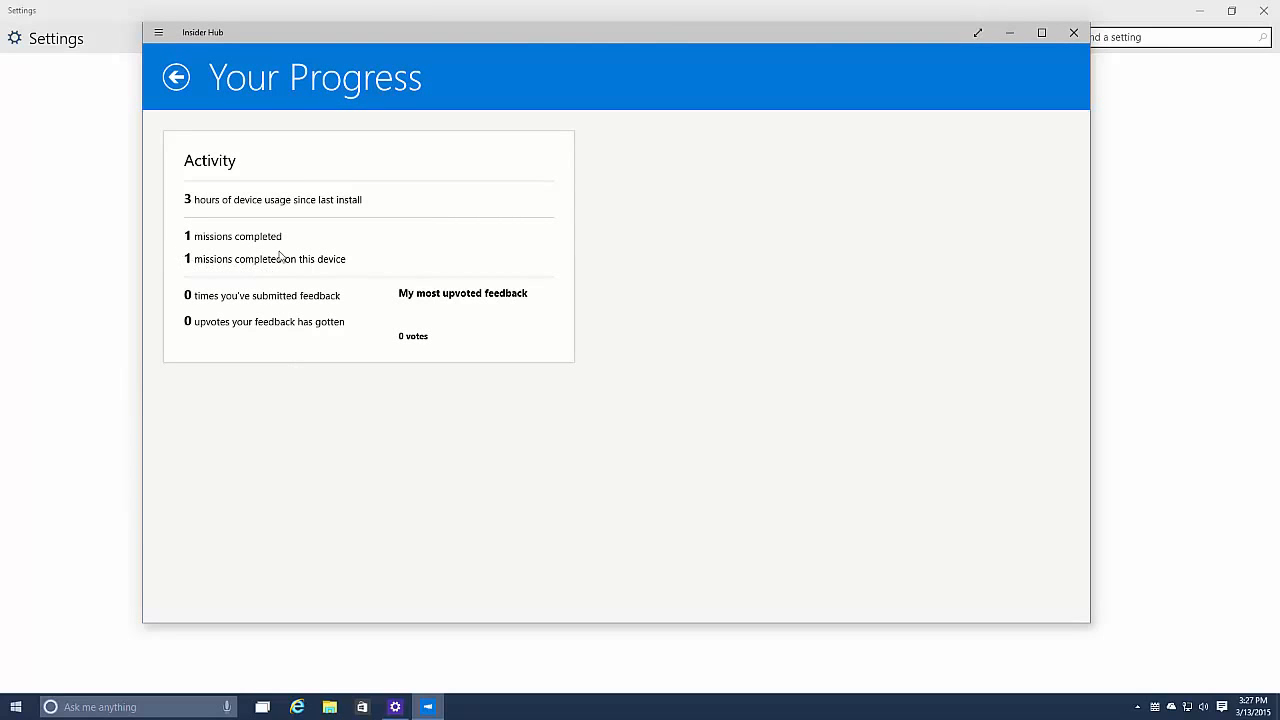
mouse_move(318, 288)
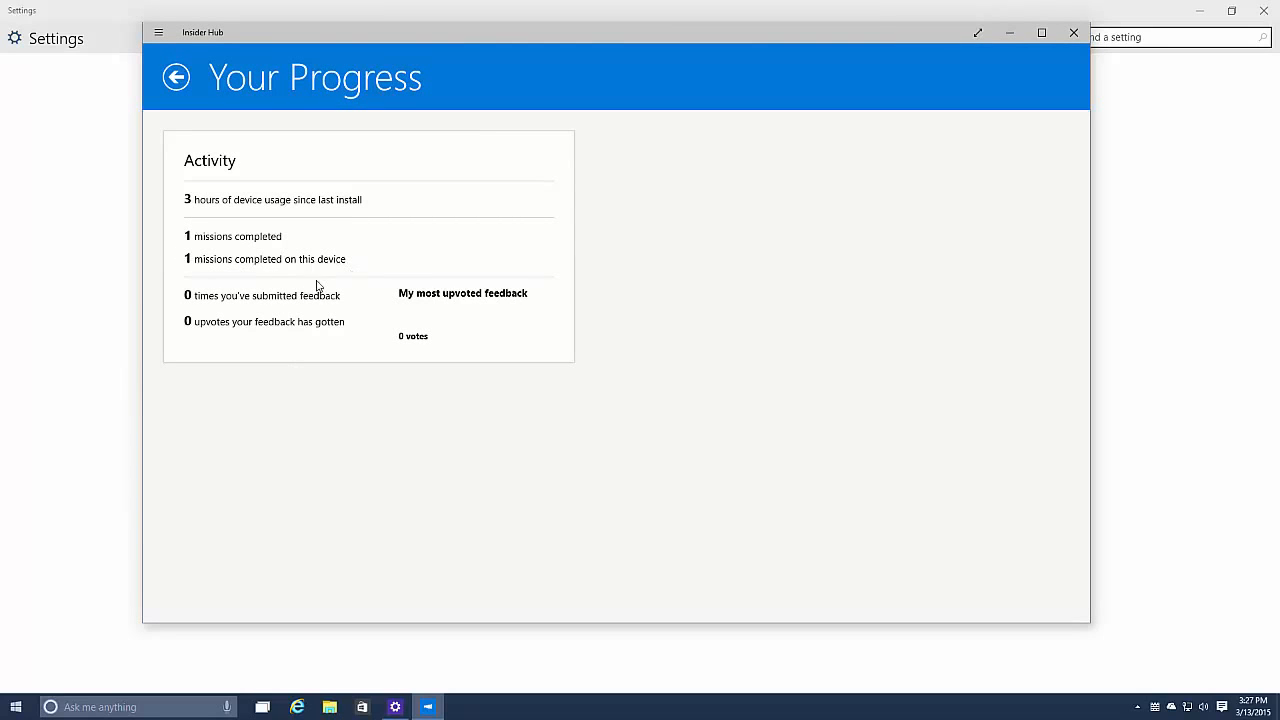
mouse_move(144, 448)
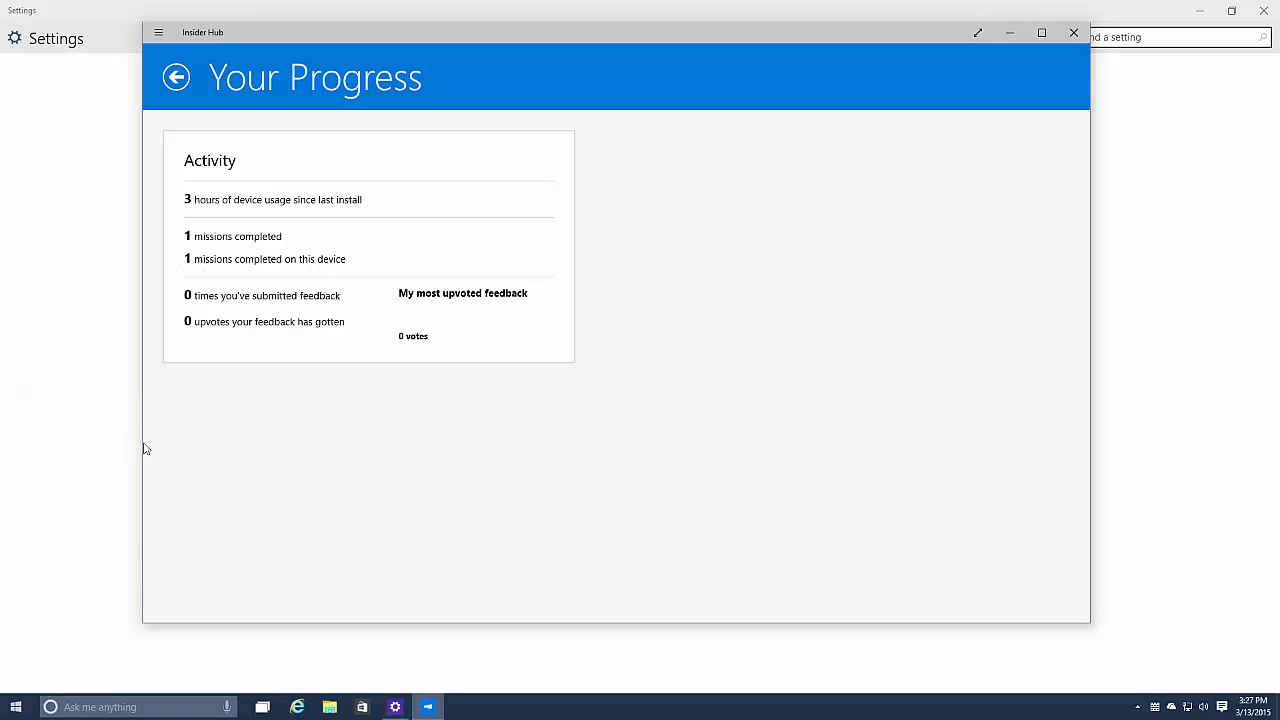
mouse_move(442, 292)
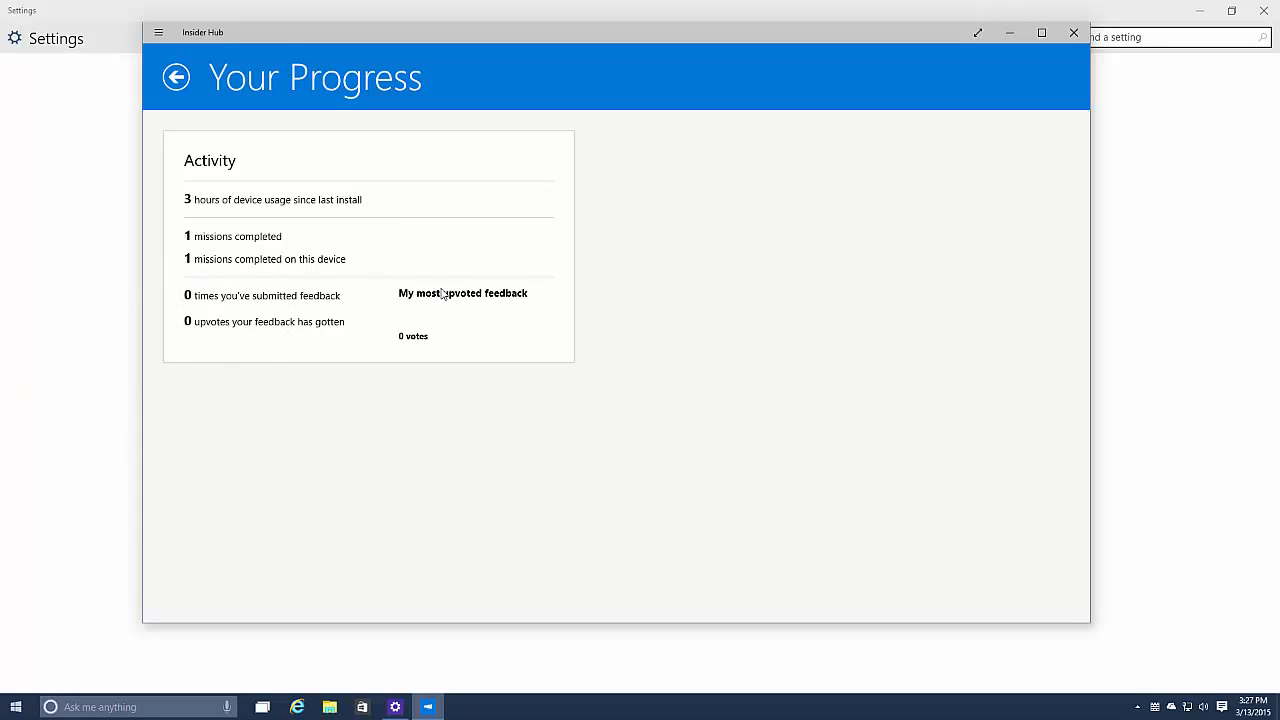
mouse_move(200, 128)
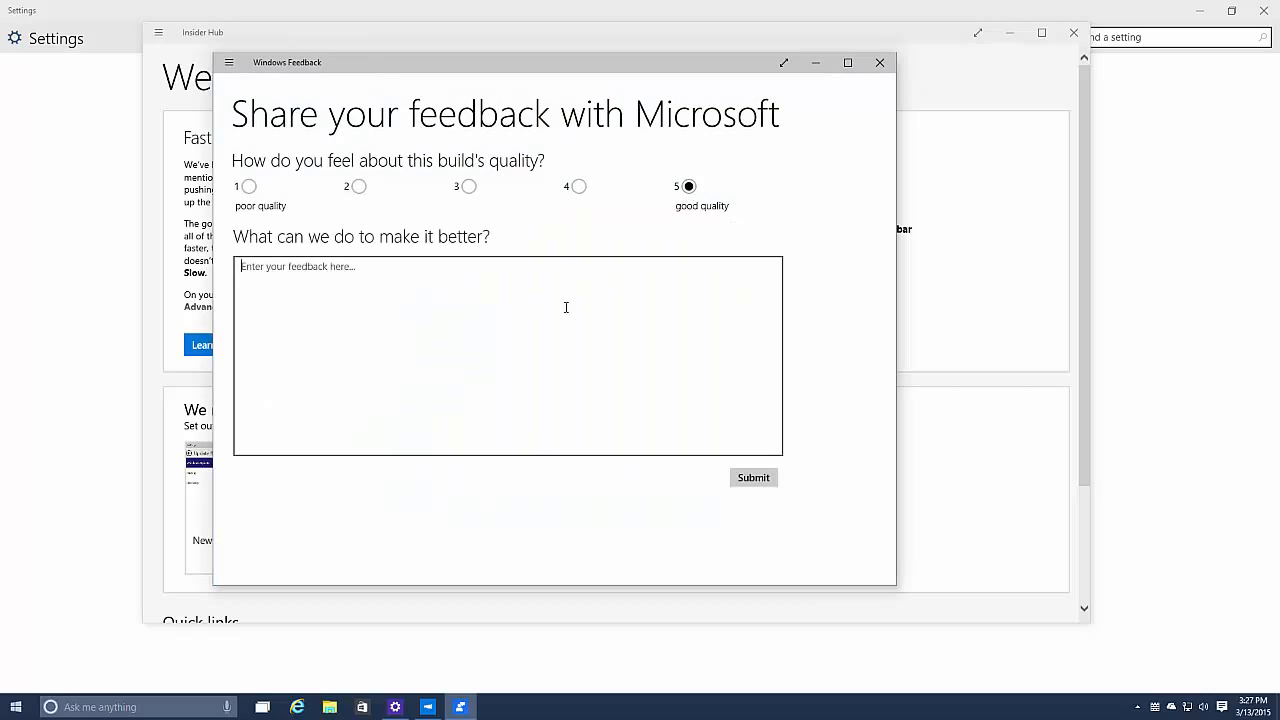
- Submit the build-quality comment 'It's awesome, but slightly buggy.', browse trending feedback, then close the window
type("It's awesome.")
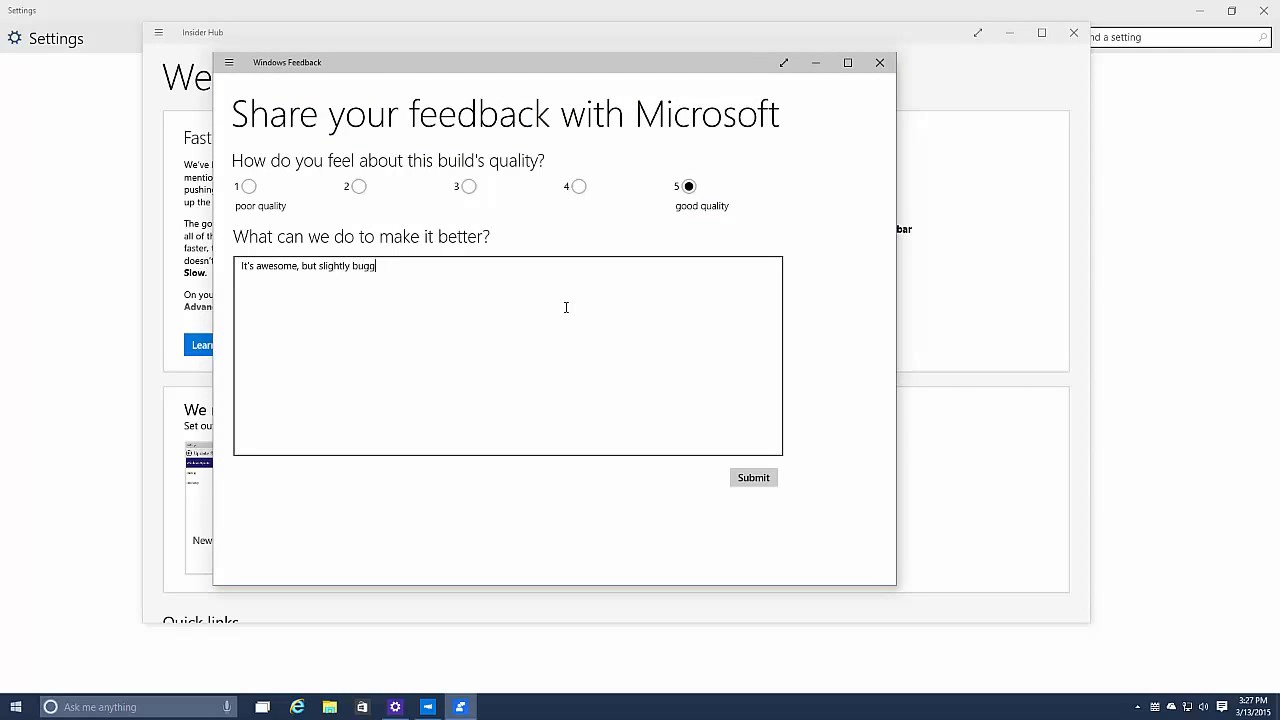
type("y.")
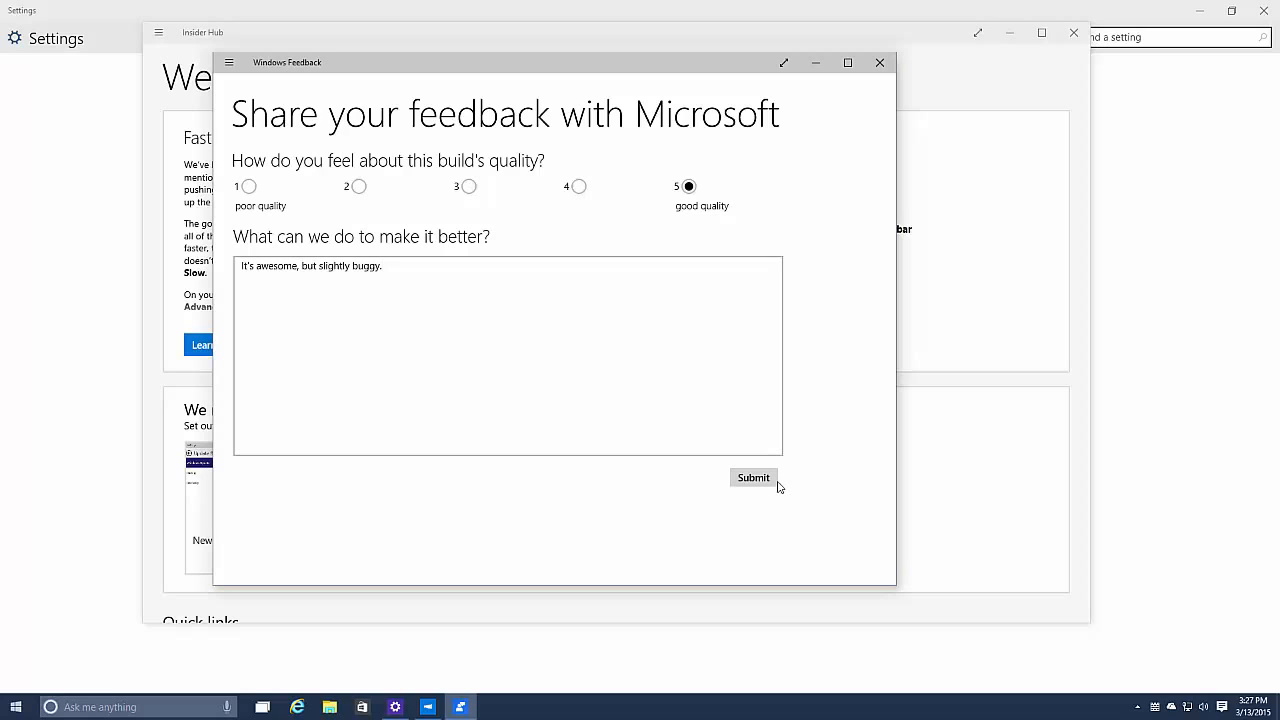
left_click(752, 476)
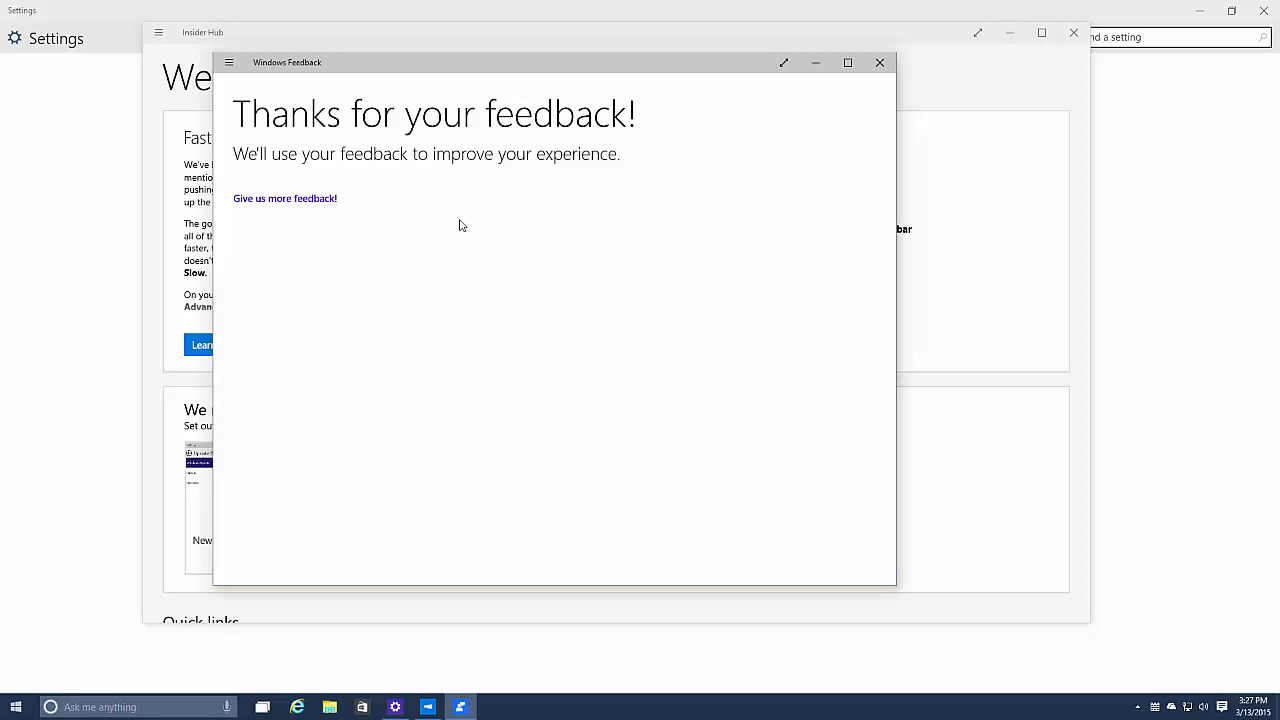
left_click(284, 198)
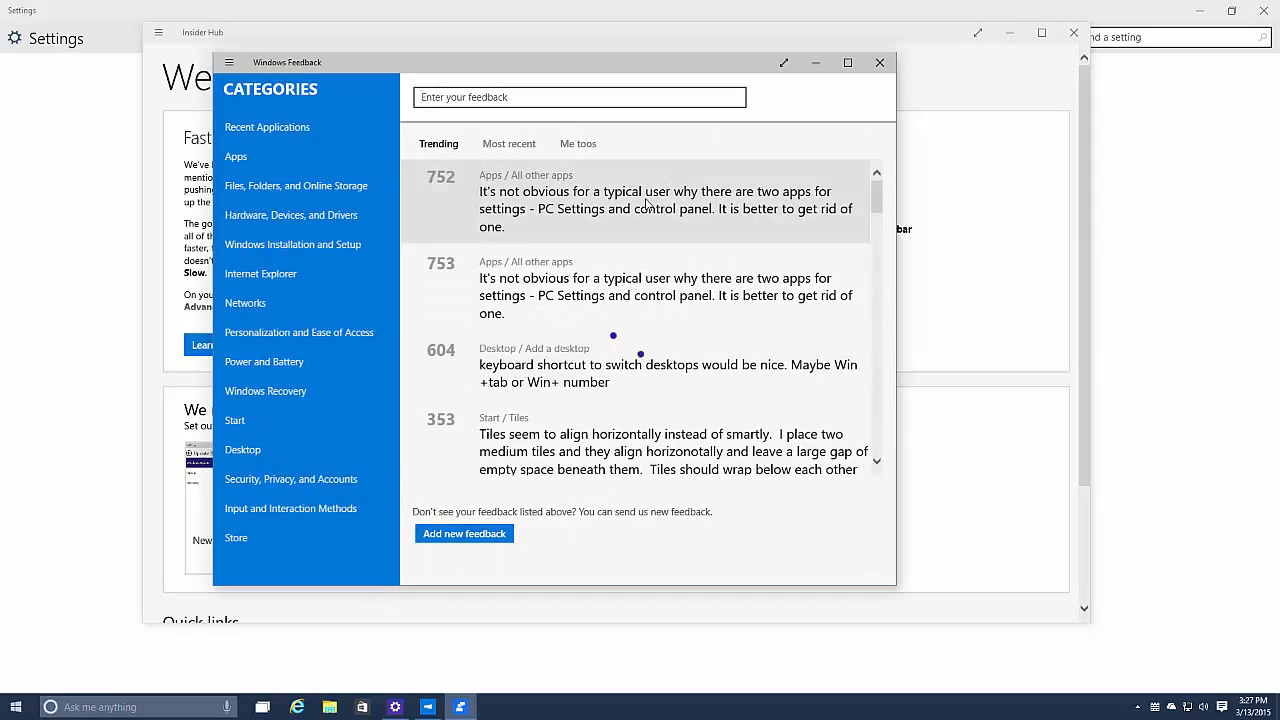
left_click(880, 62)
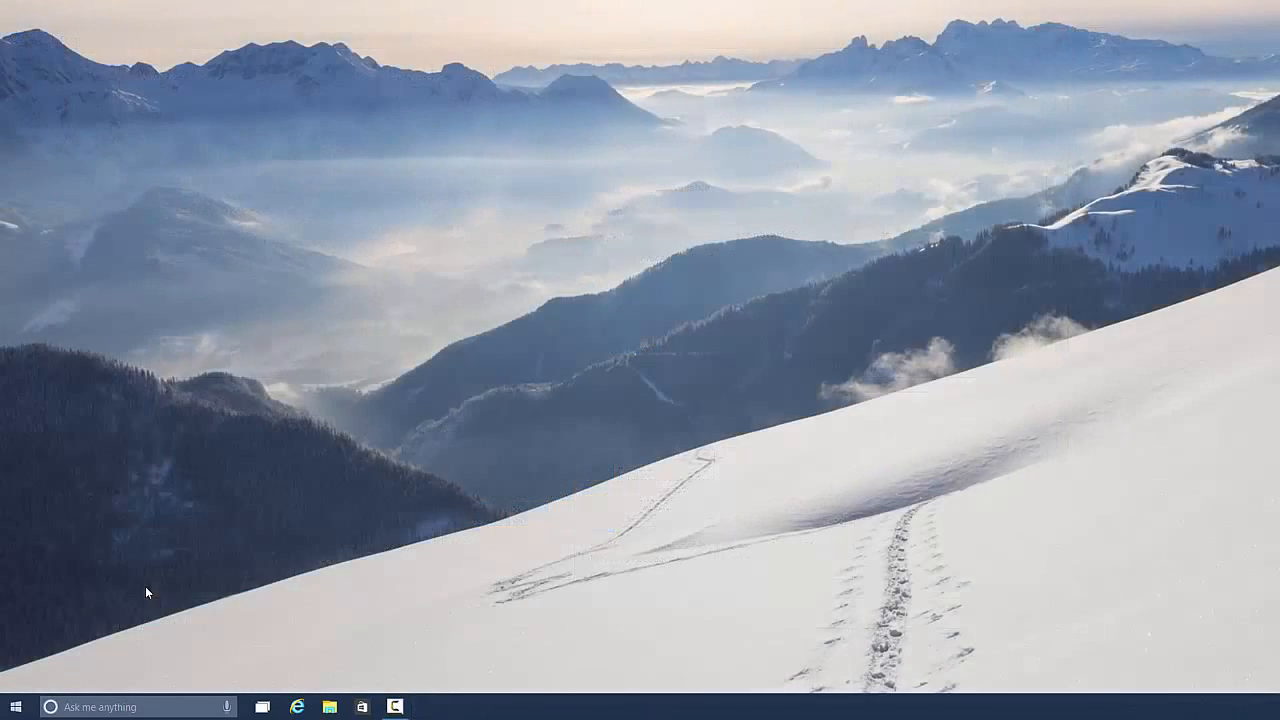
- Restore File Explorer from its taskbar thumbnail, minimize it again, then close it from the thumbnail
left_click(14, 706)
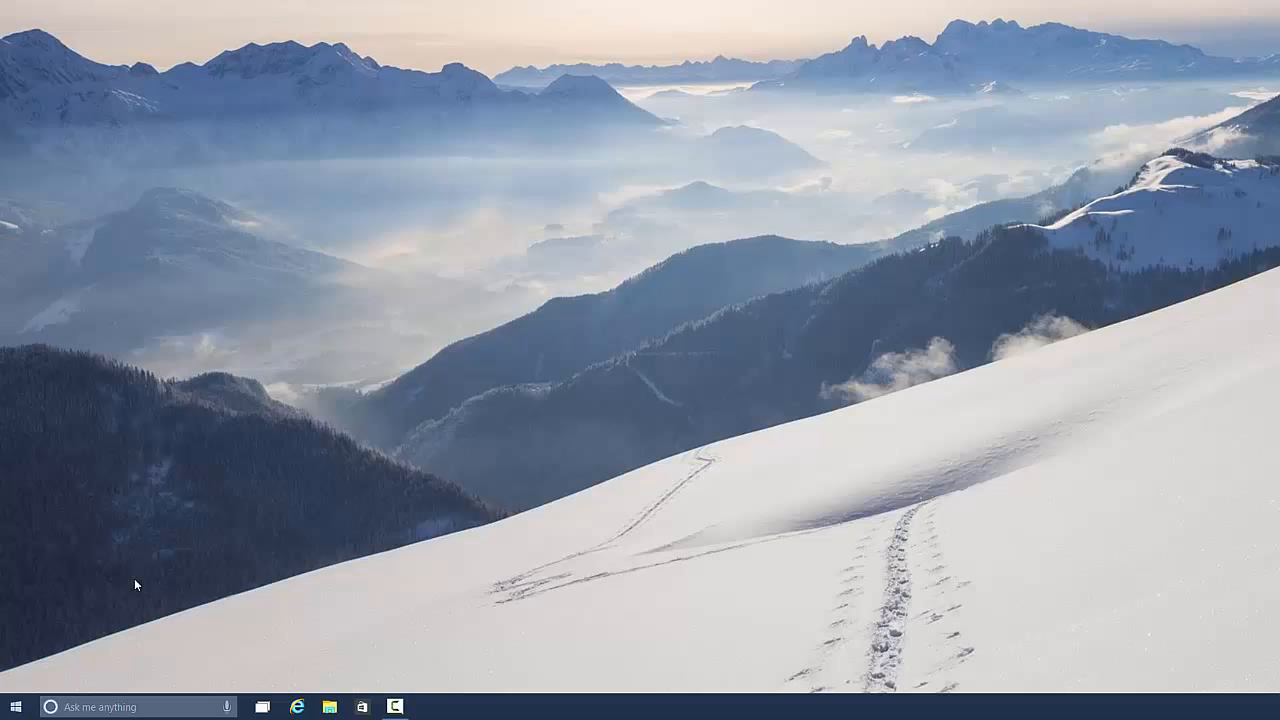
mouse_move(248, 622)
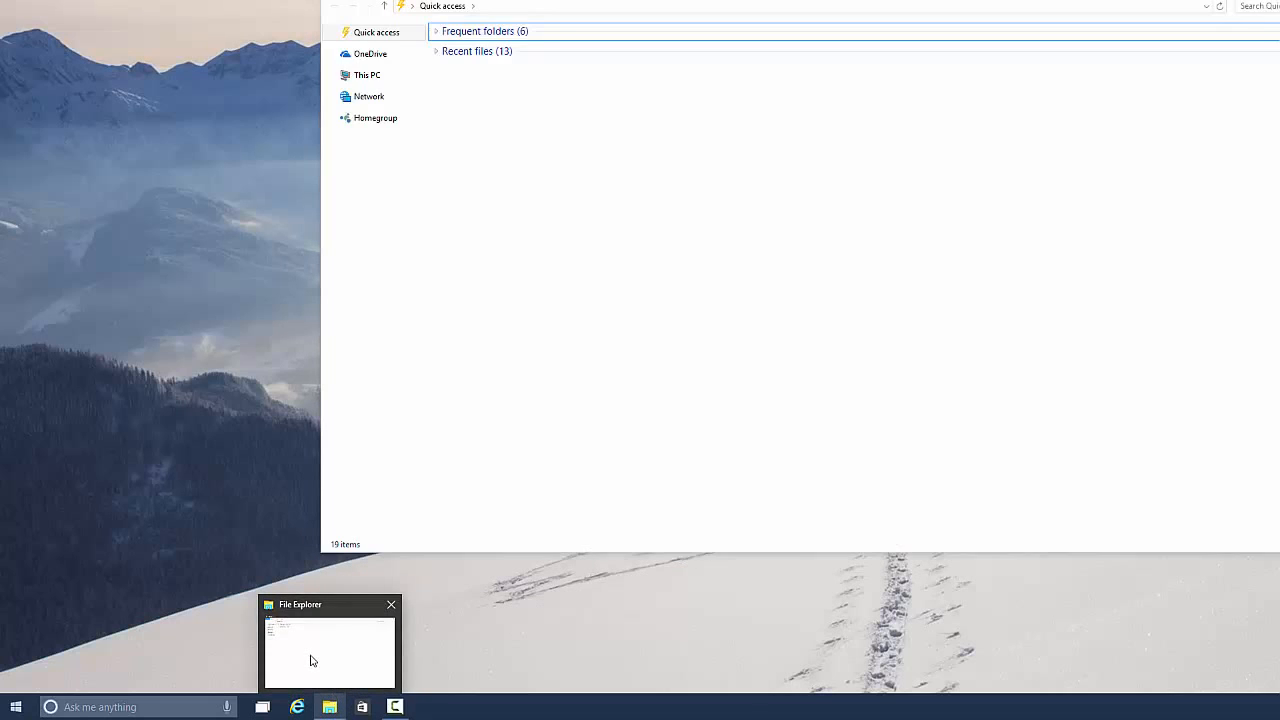
mouse_move(276, 660)
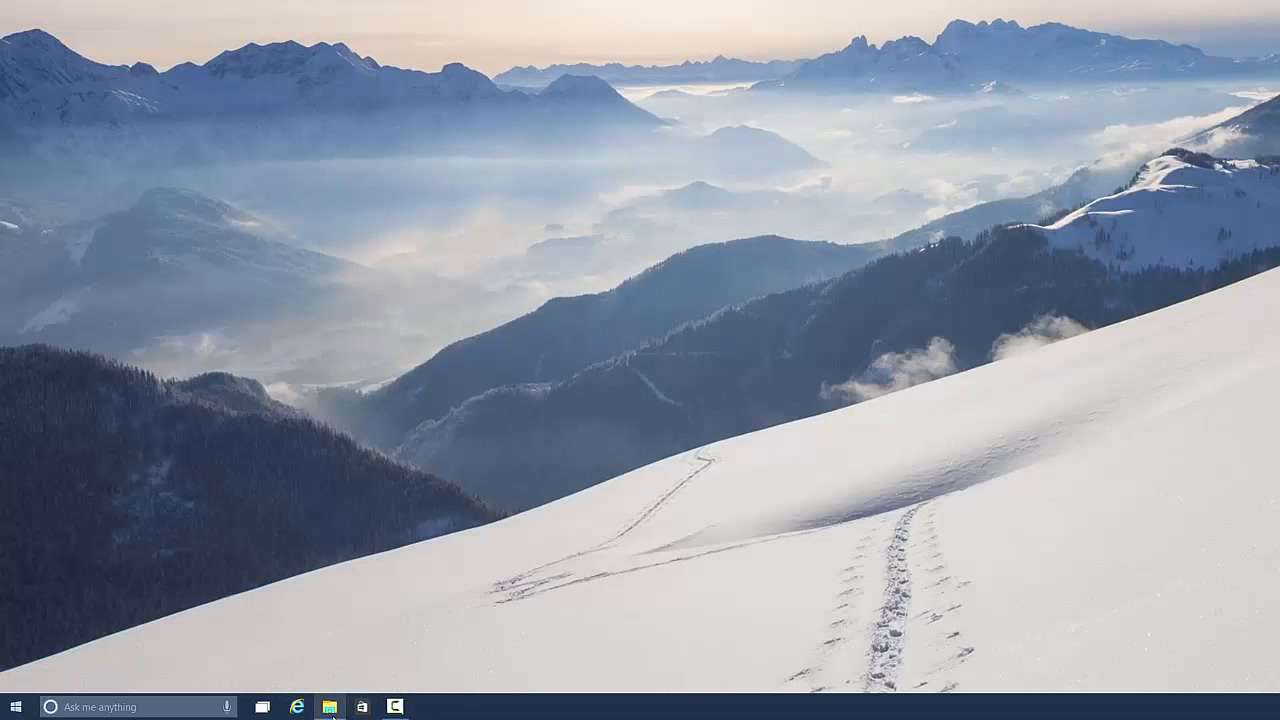
left_click(328, 708)
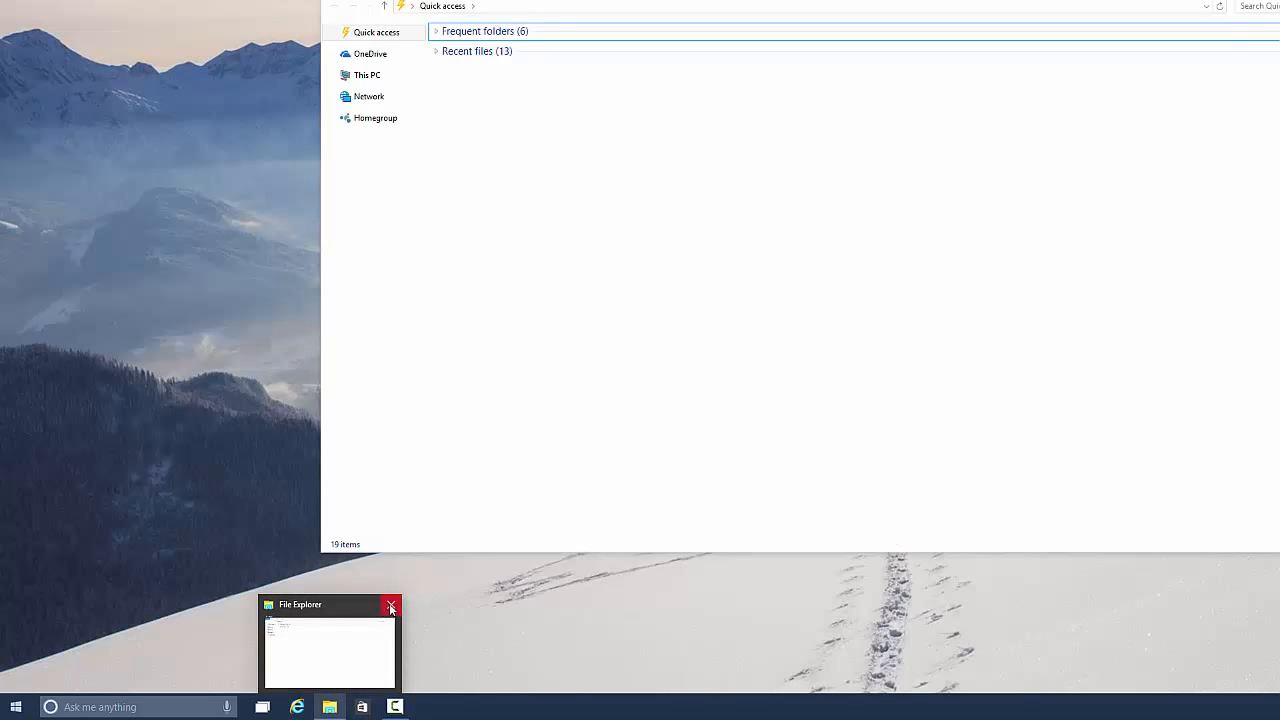
left_click(392, 604)
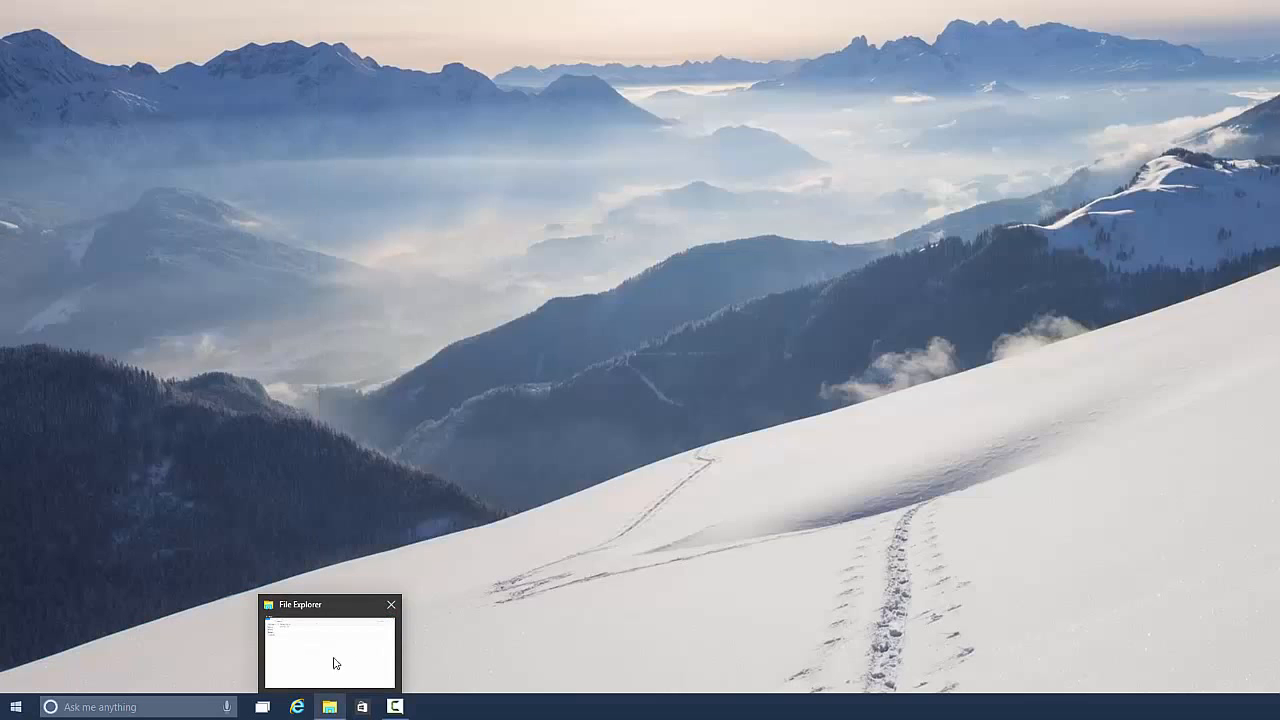
left_click(390, 604)
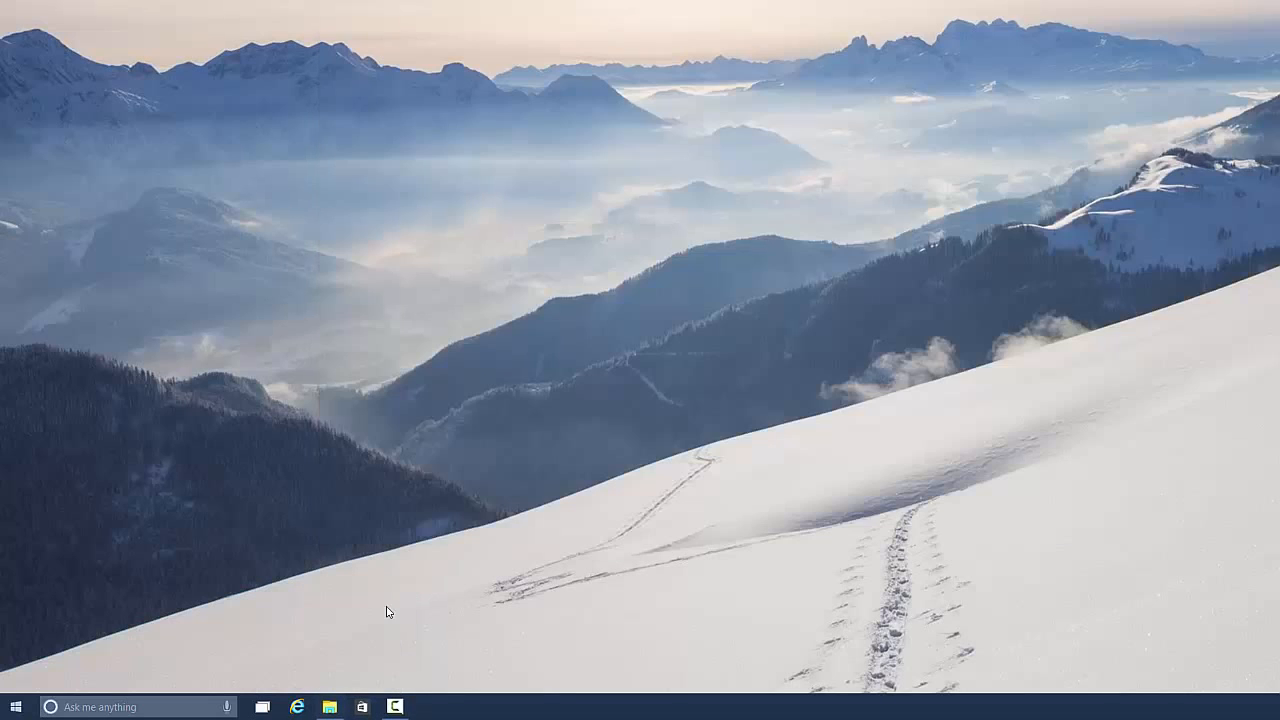